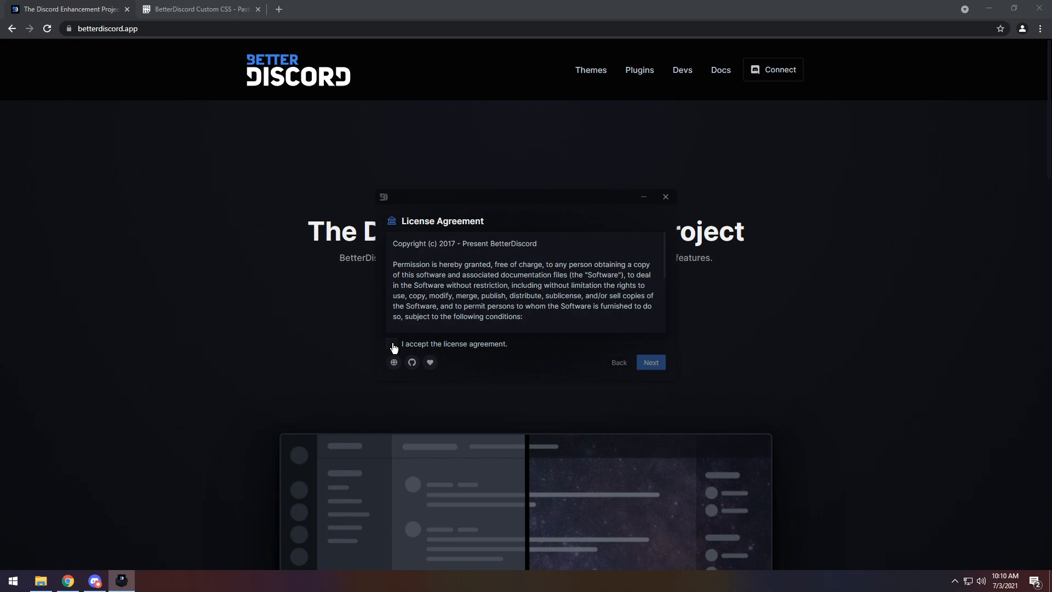
- Accept the license, choose Install BetterDiscord, select Discord PTB and run the installation
click(650, 362)
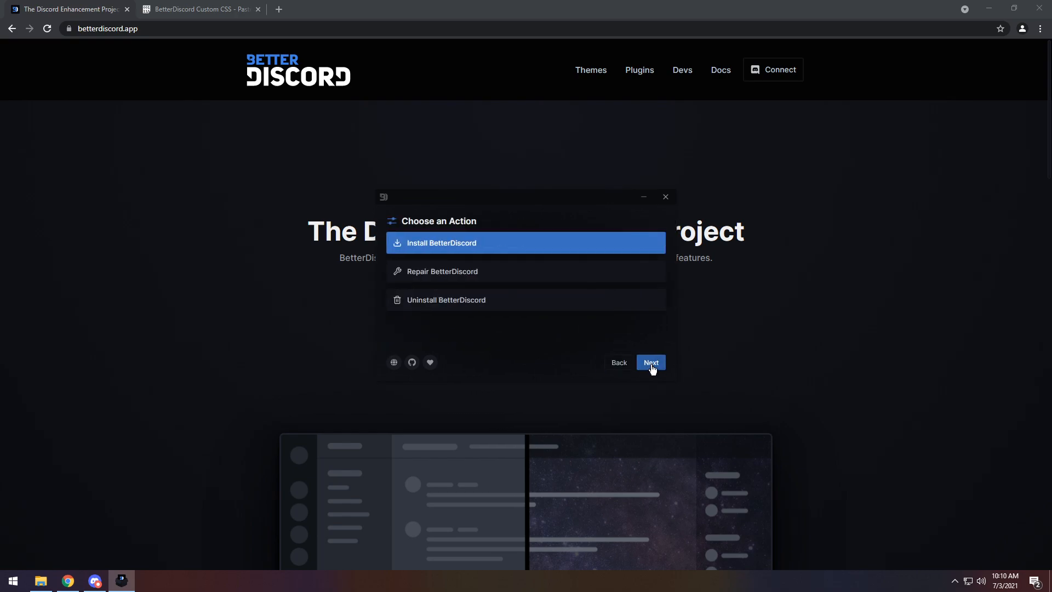
click(651, 362)
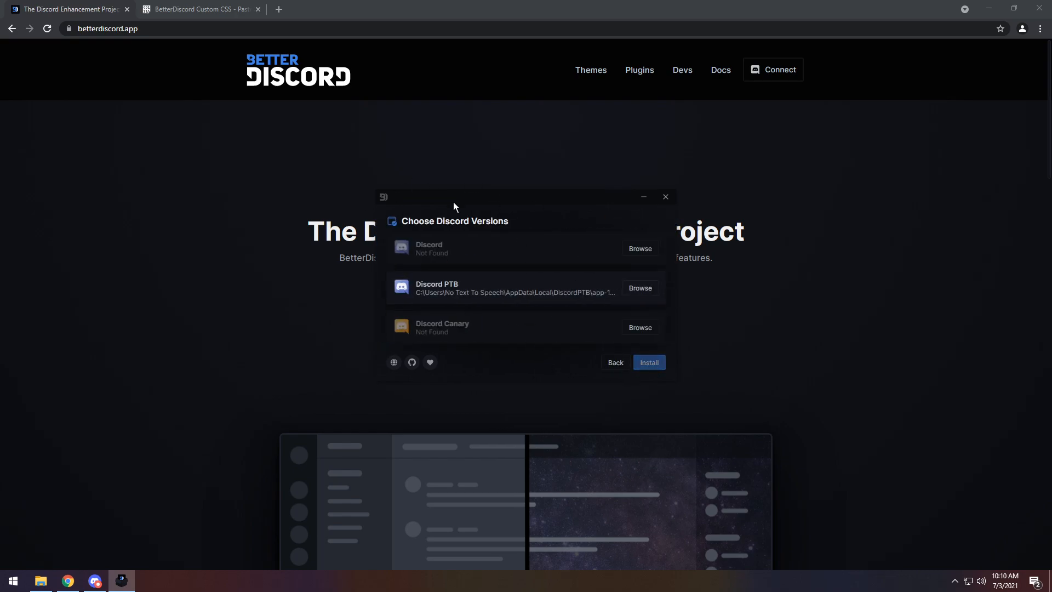
mouse_move(466, 302)
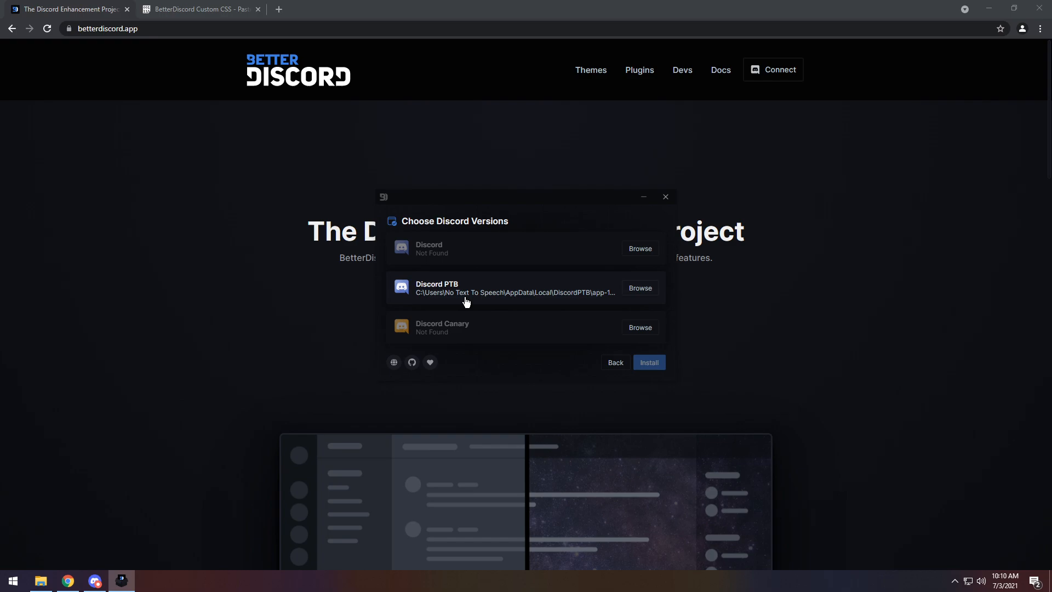
mouse_move(473, 274)
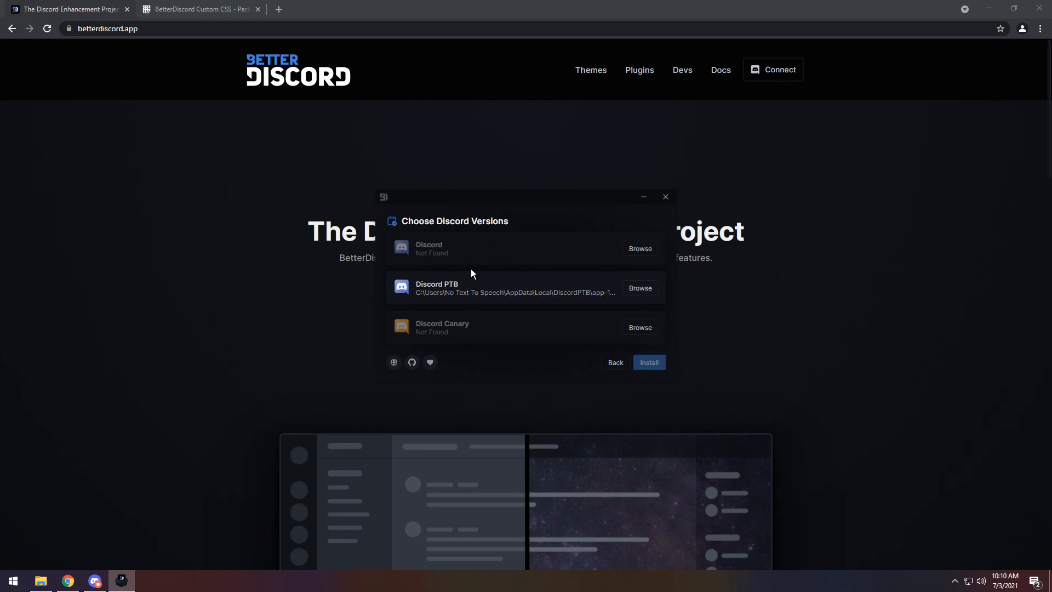
click(497, 288)
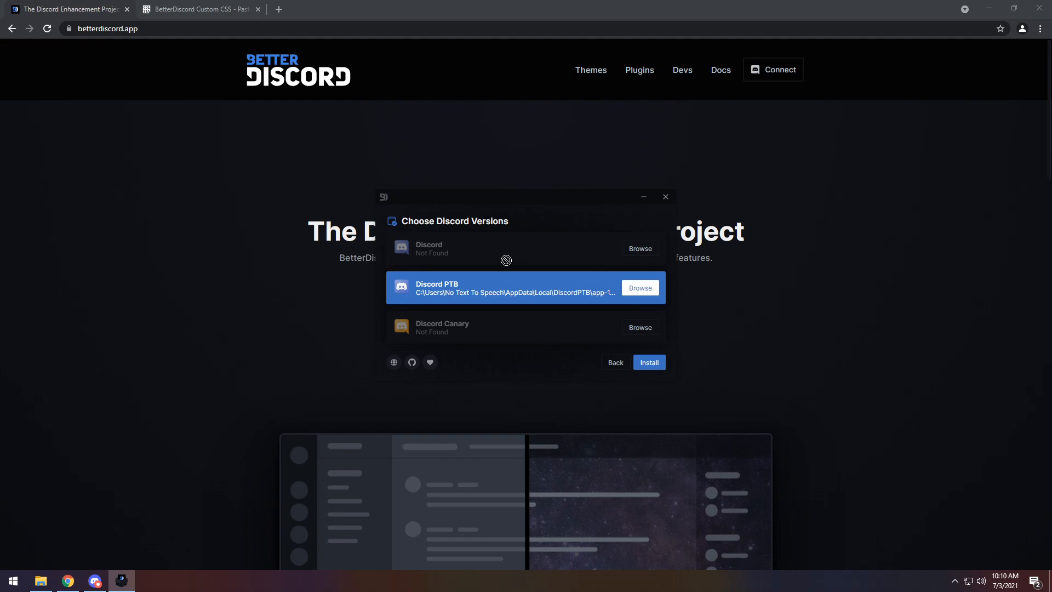
click(649, 362)
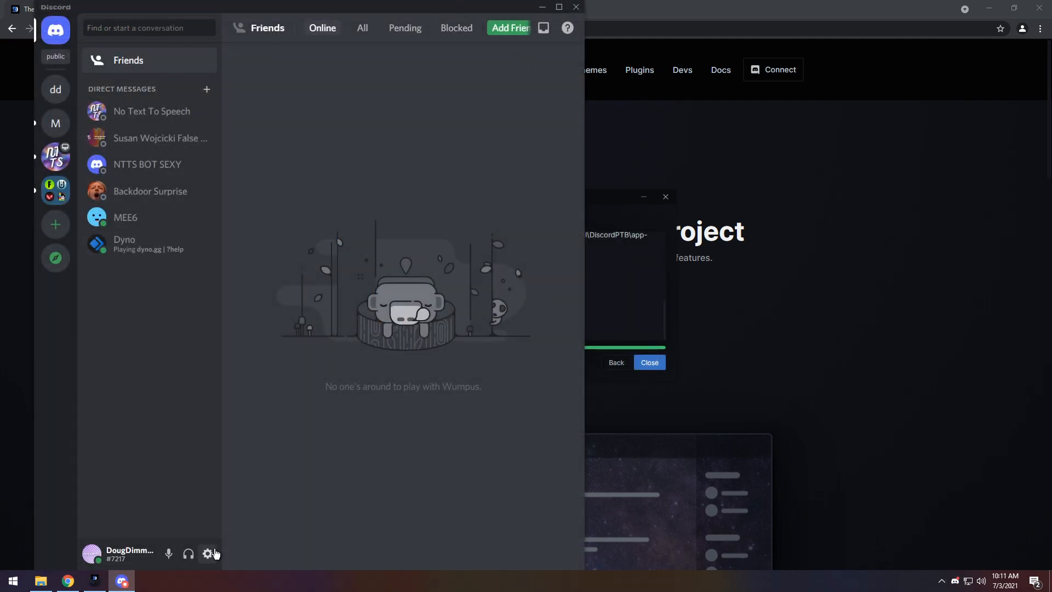
mouse_move(207, 554)
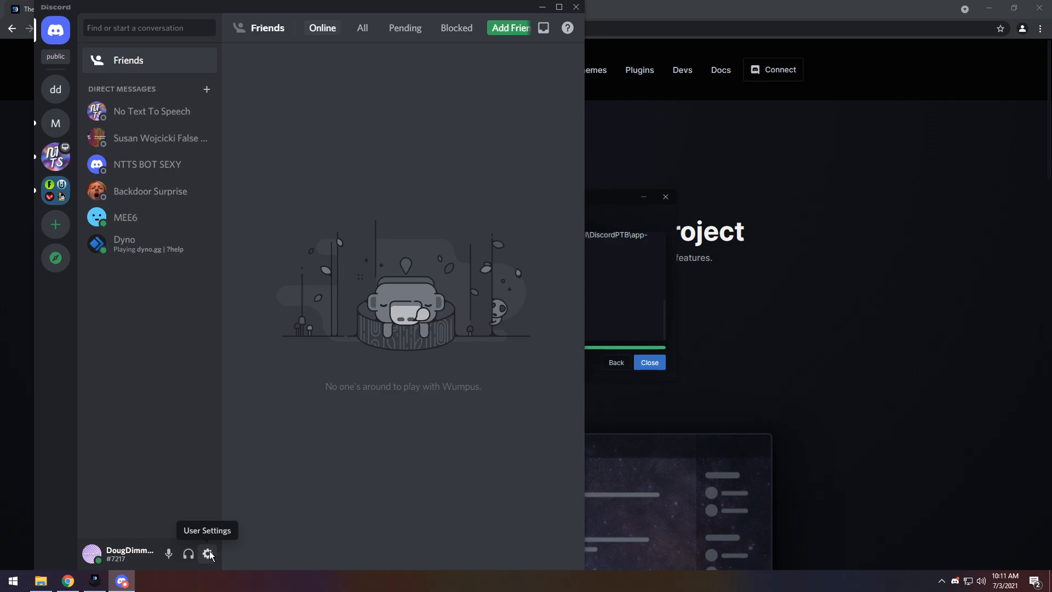
- Go to User Settings and into BetterDiscord's Custom CSS editor
click(208, 553)
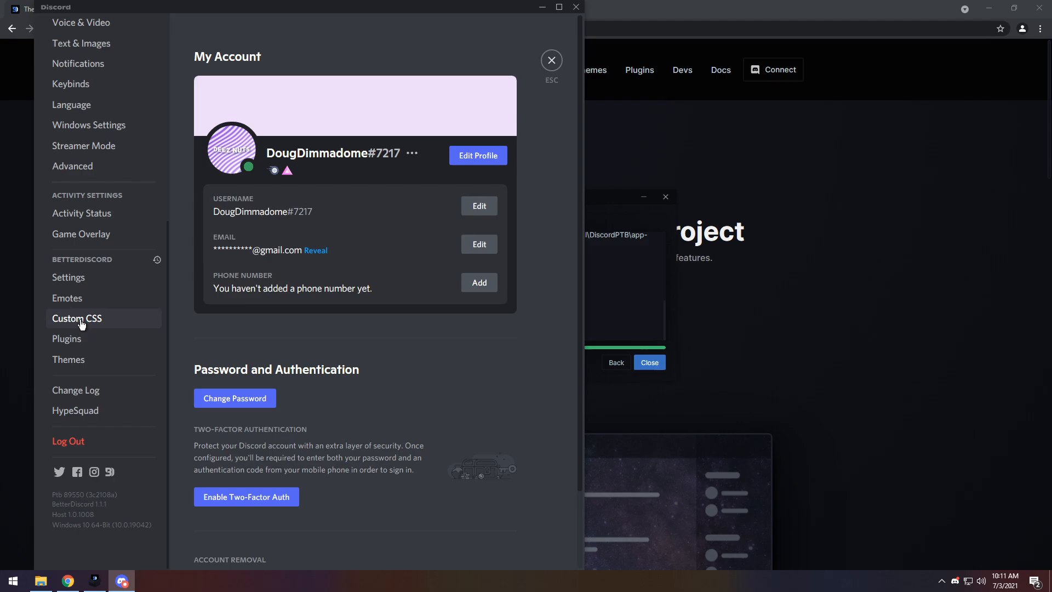
click(77, 319)
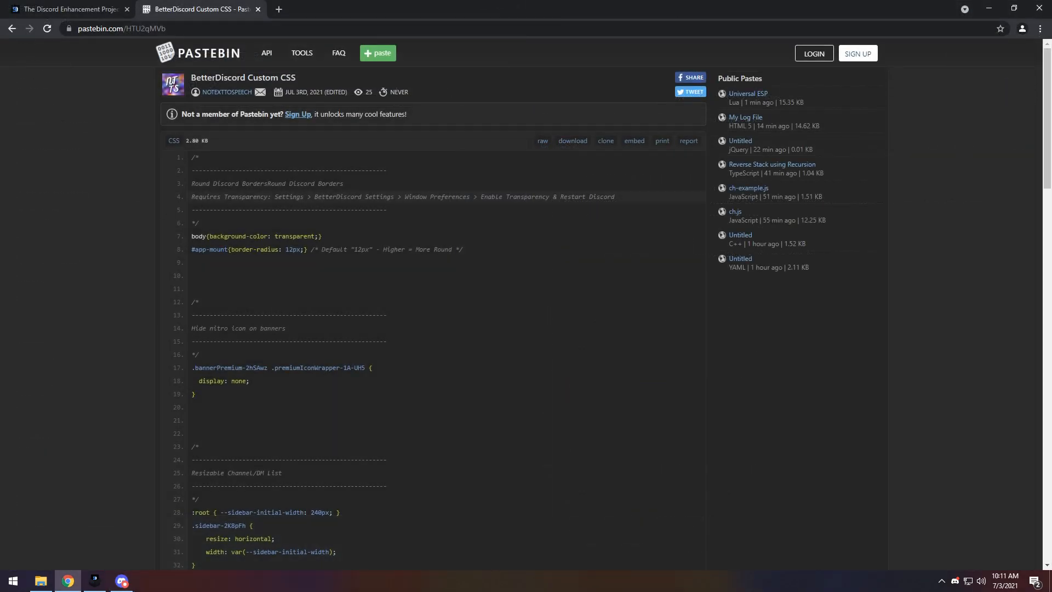
- Select the whole Round Discord Borders snippet (lines 1–8) on the Pastebin page for copying
drag(194, 156, 218, 213)
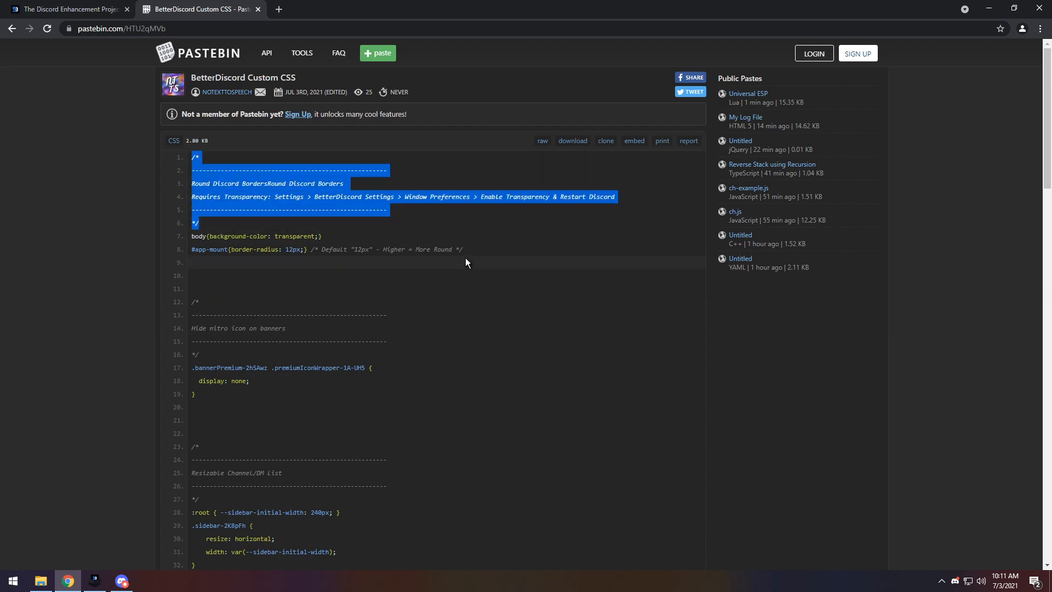
mouse_move(238, 307)
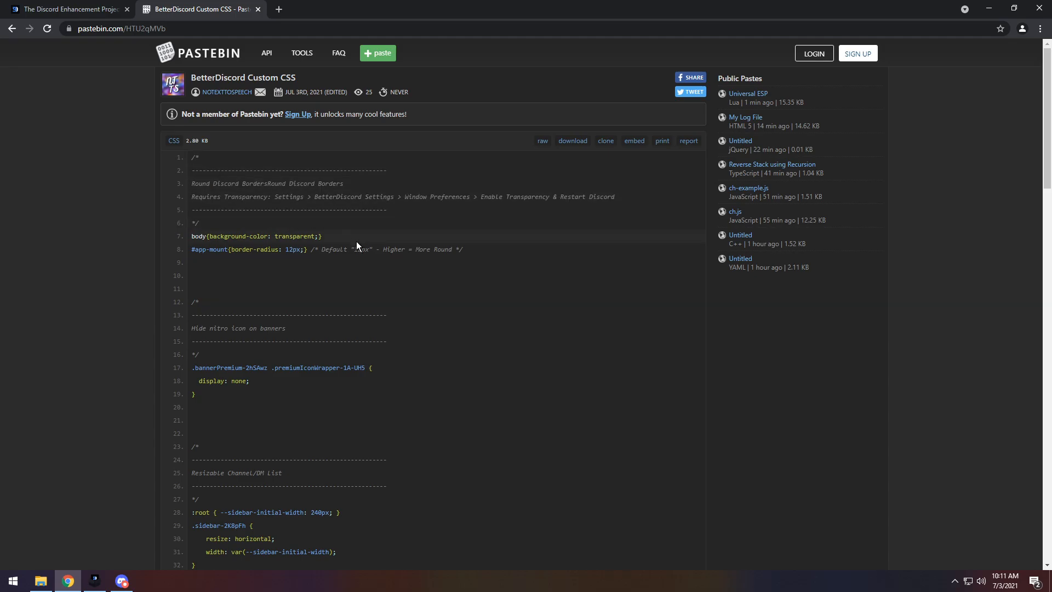
mouse_move(466, 253)
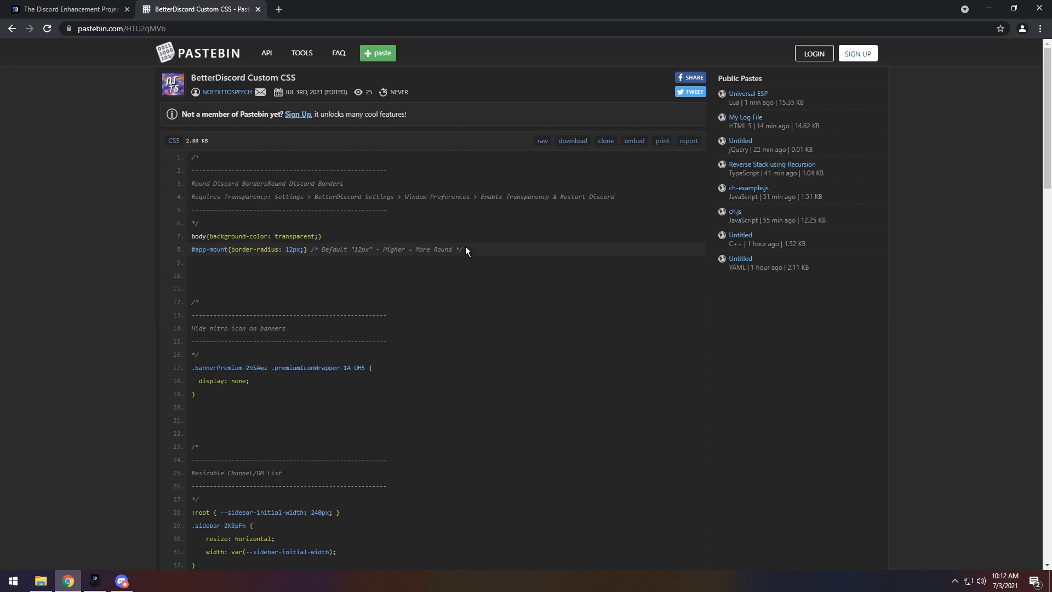
drag(195, 157, 463, 249)
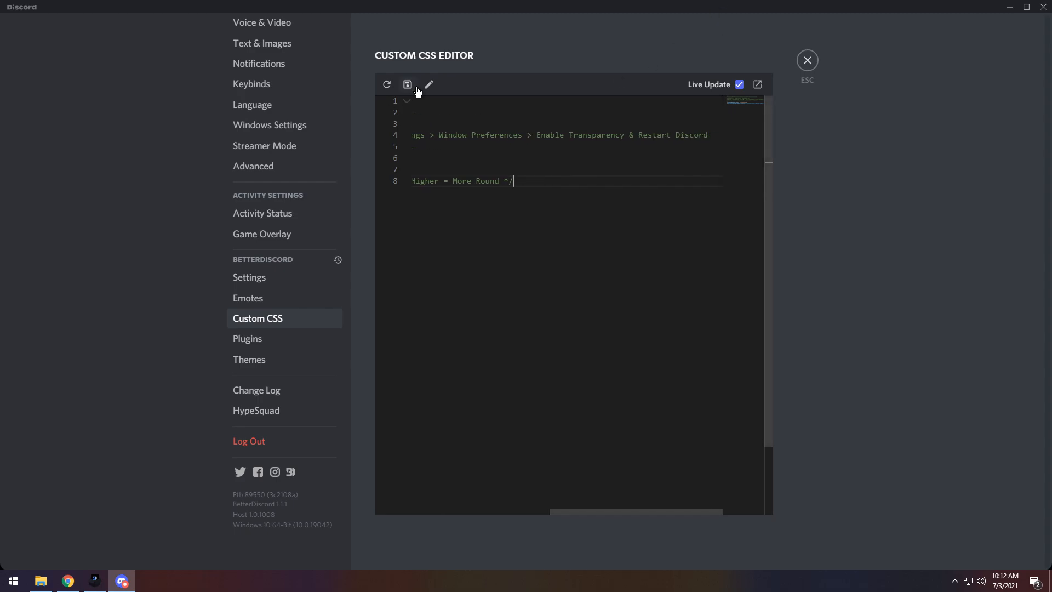
mouse_move(269, 285)
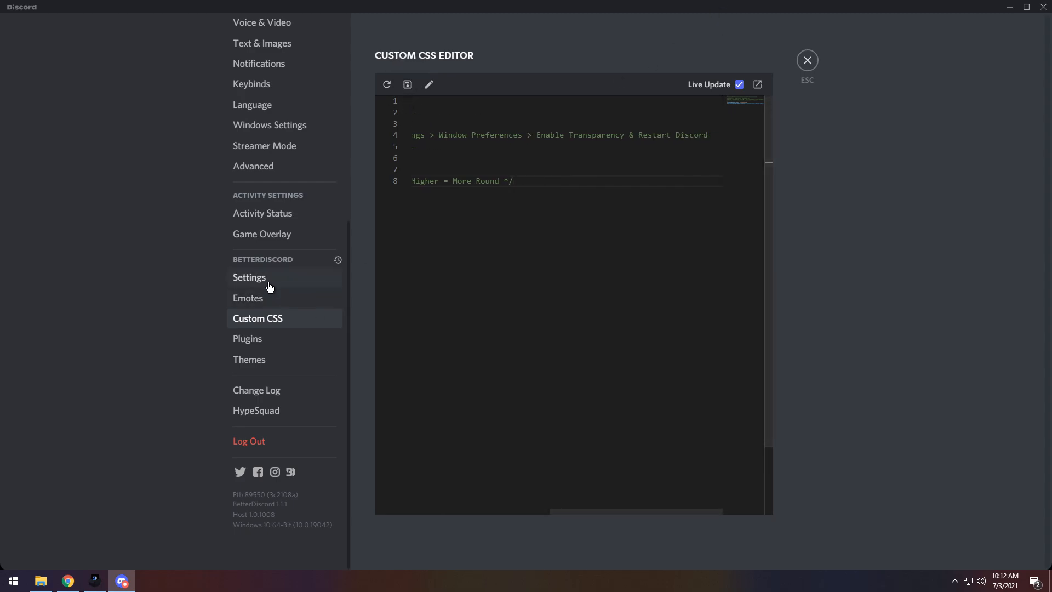
- In BetterDiscord Settings, enable window transparency and restart Discord to apply it
click(249, 278)
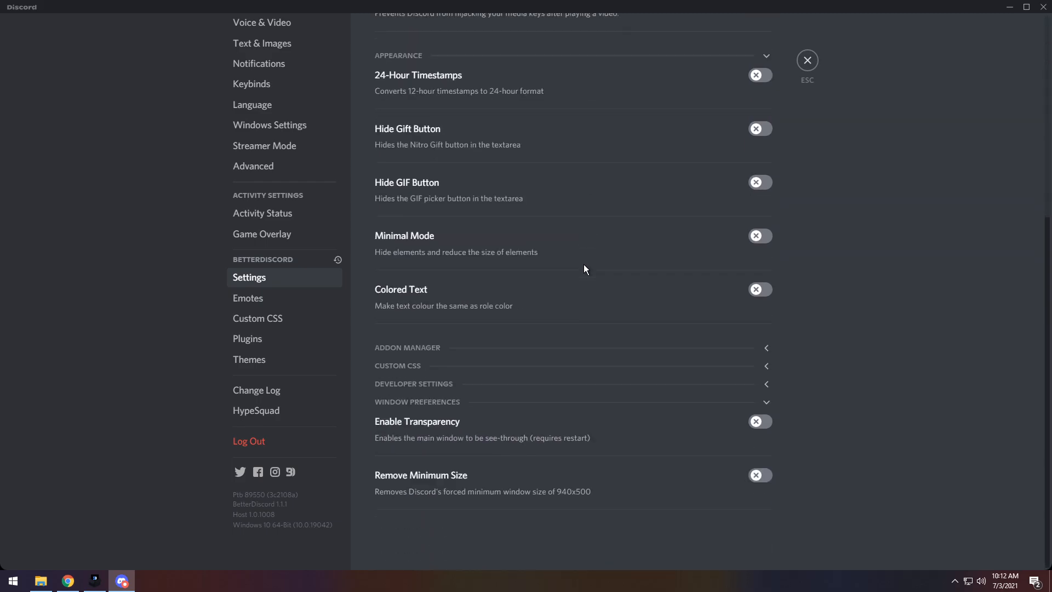
mouse_move(441, 410)
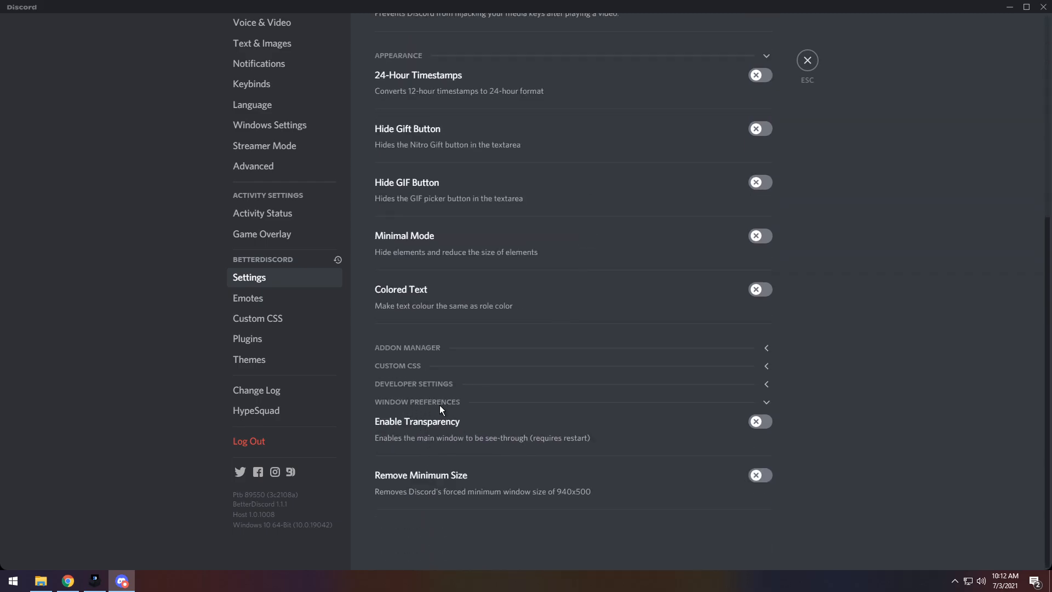
click(760, 422)
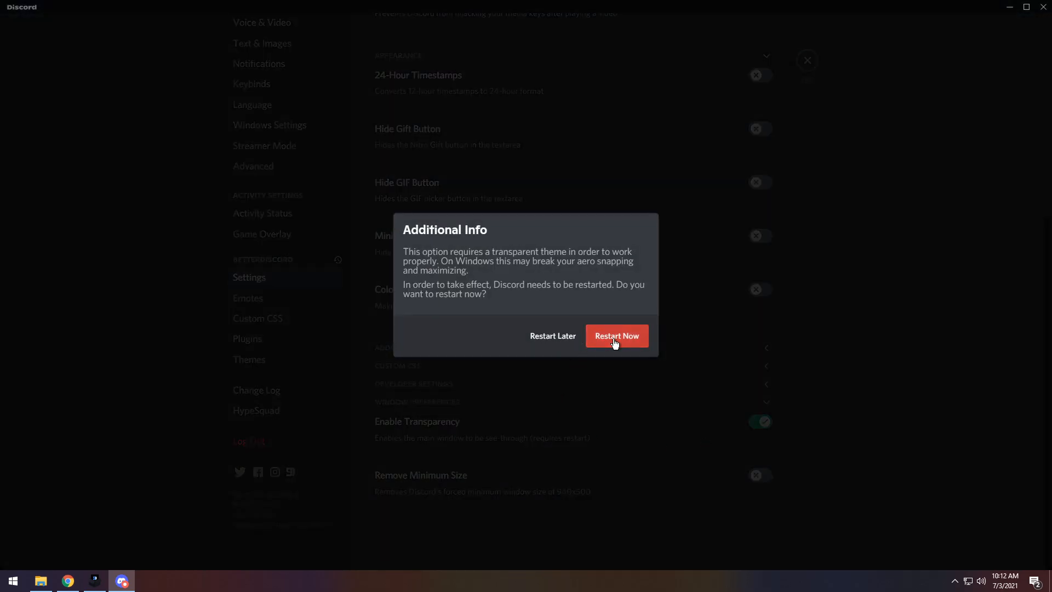
click(617, 336)
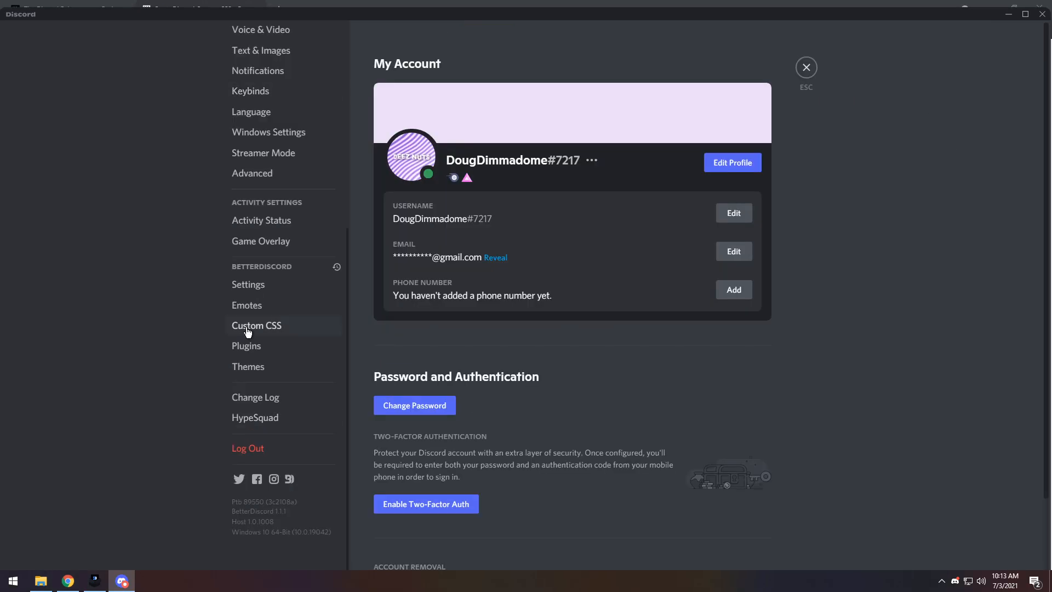
- Clear all text from the Custom CSS editor and restart Discord again
click(257, 326)
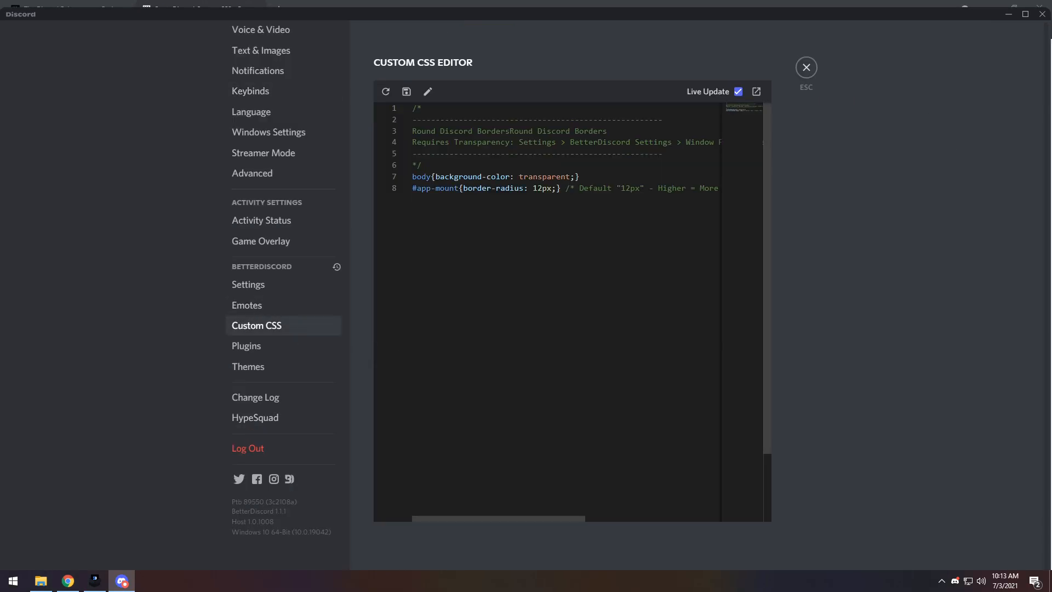
key(ctrl+a)
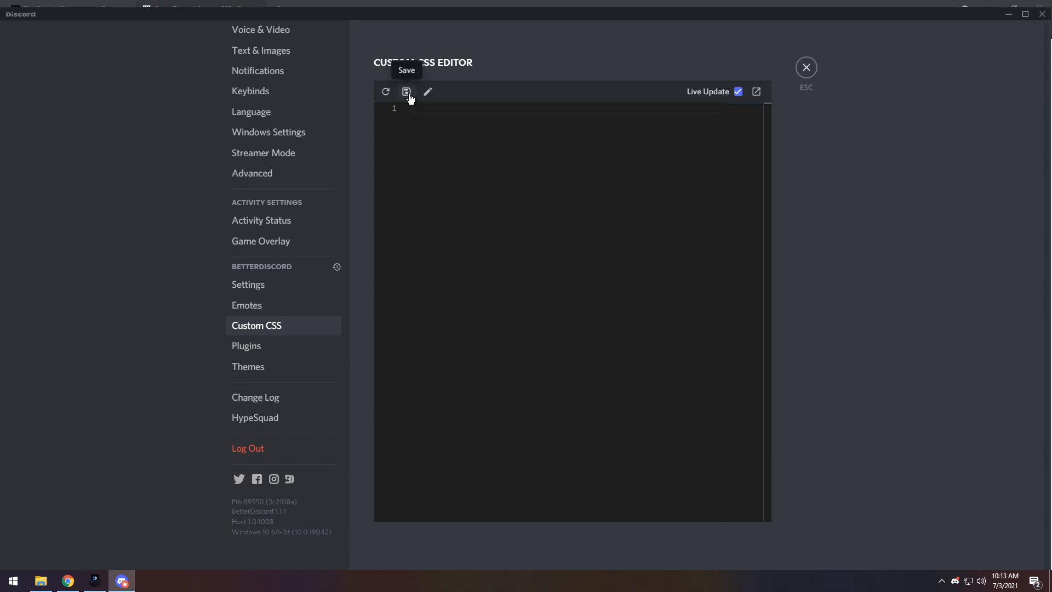
mouse_move(239, 325)
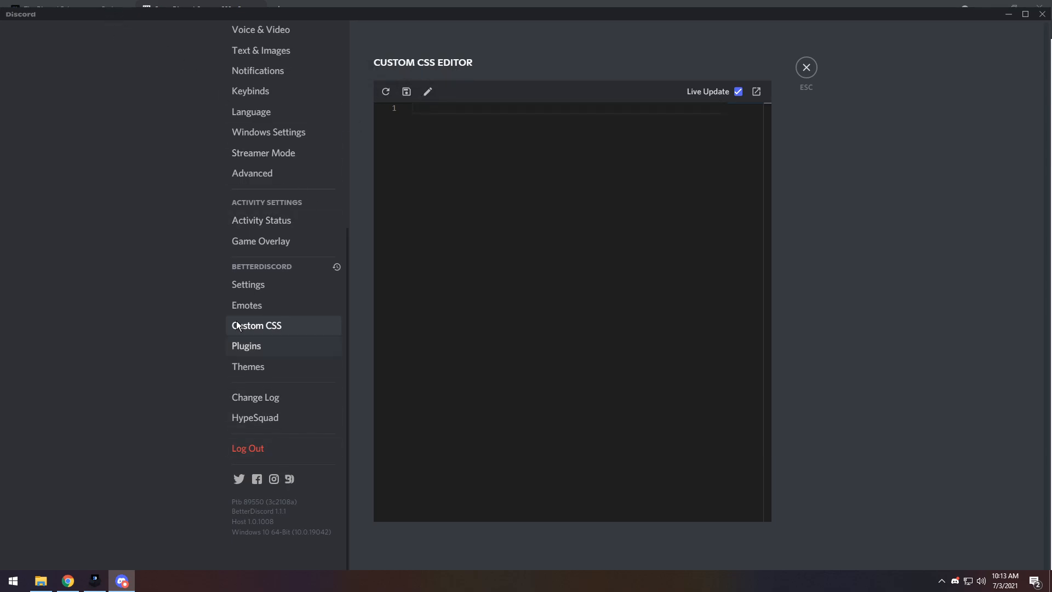
mouse_move(252, 293)
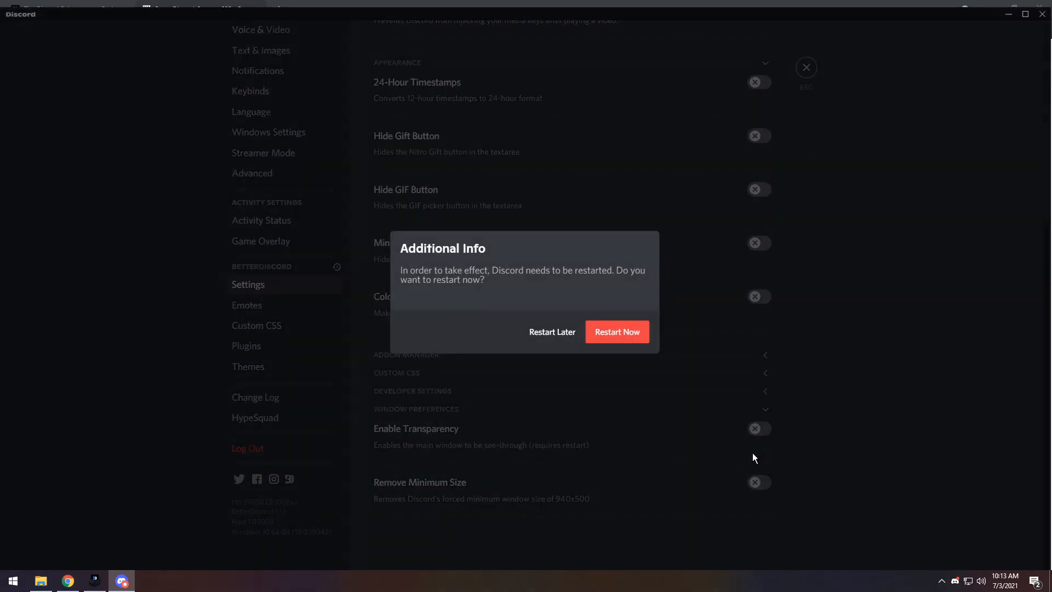
click(617, 332)
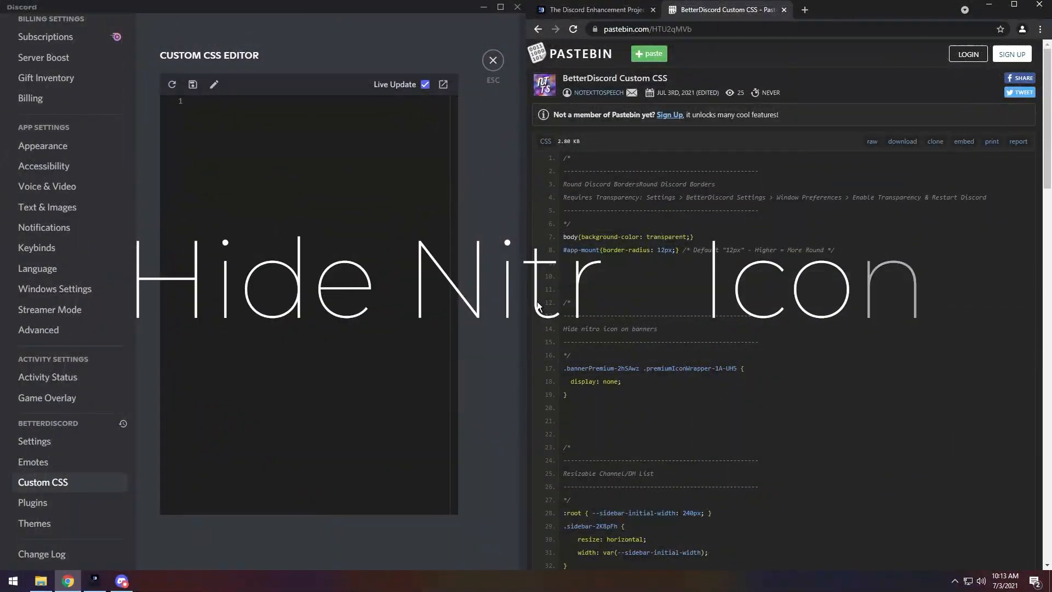
- Leave settings, enter the No Text To Speech server and view a member's profile banner
click(492, 60)
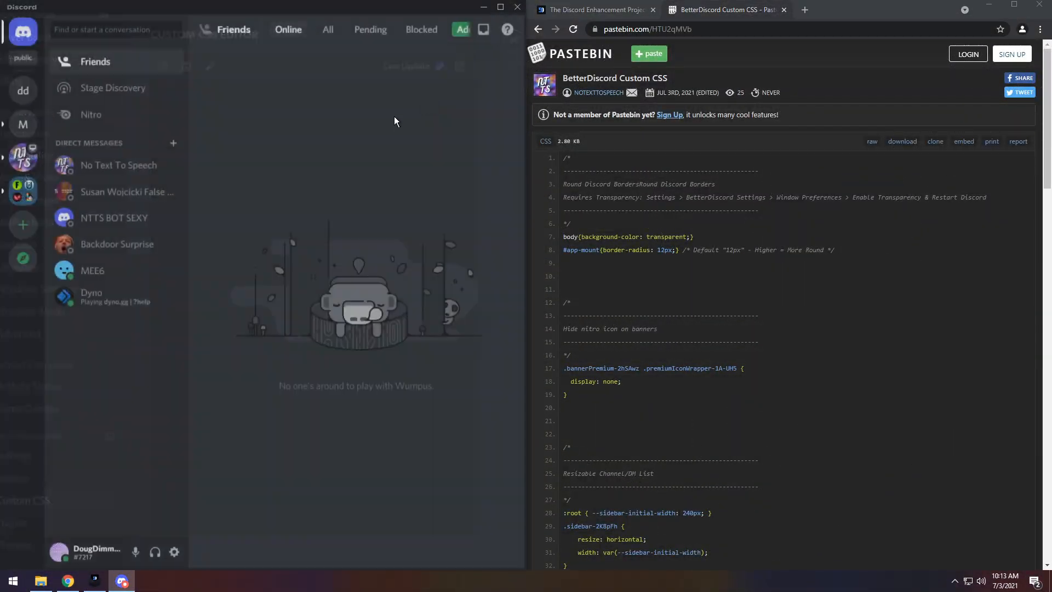
click(20, 158)
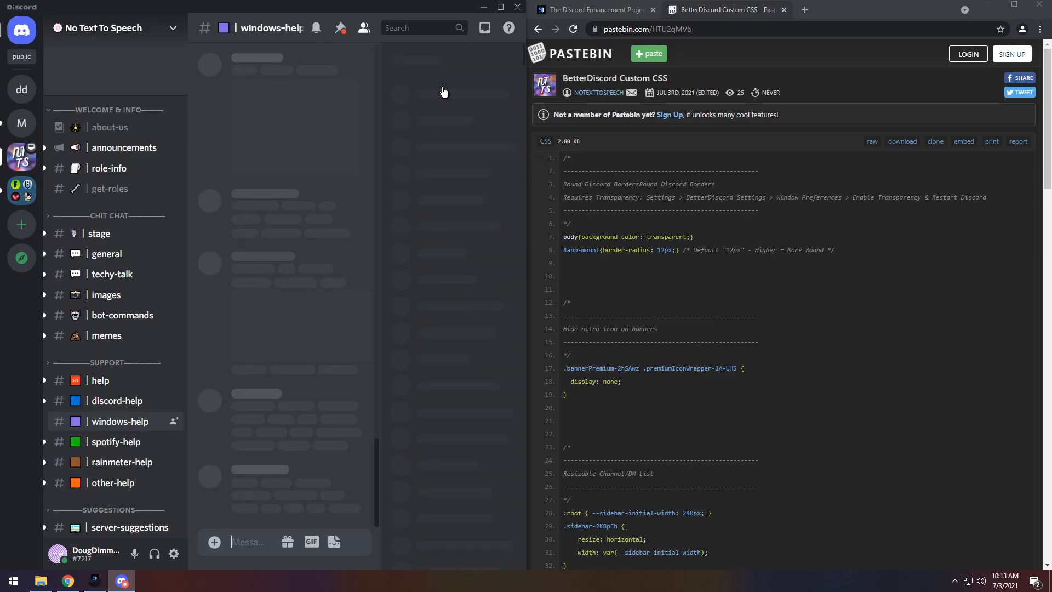
click(453, 79)
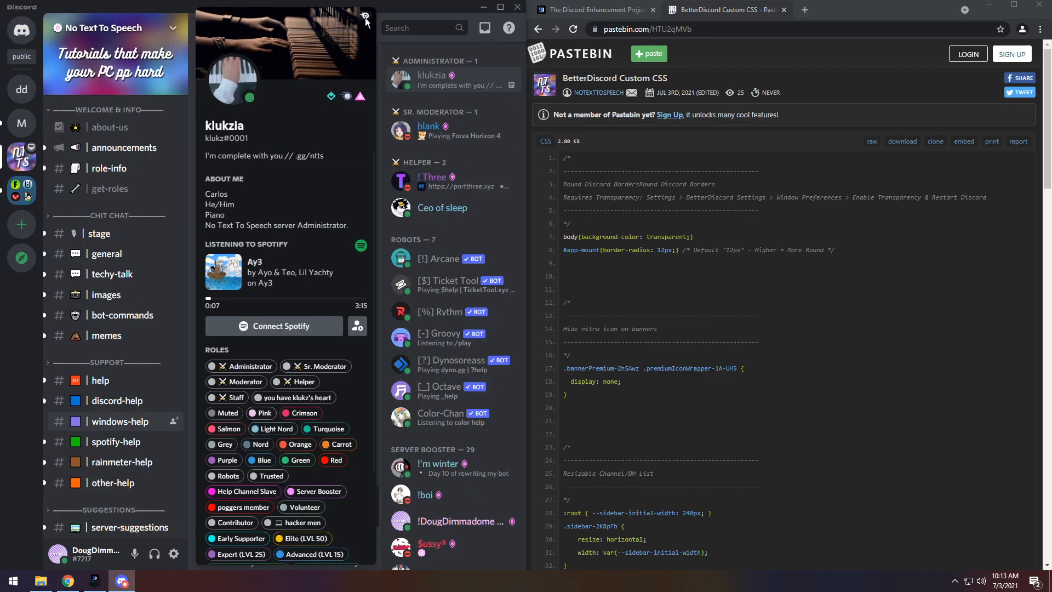
mouse_move(364, 49)
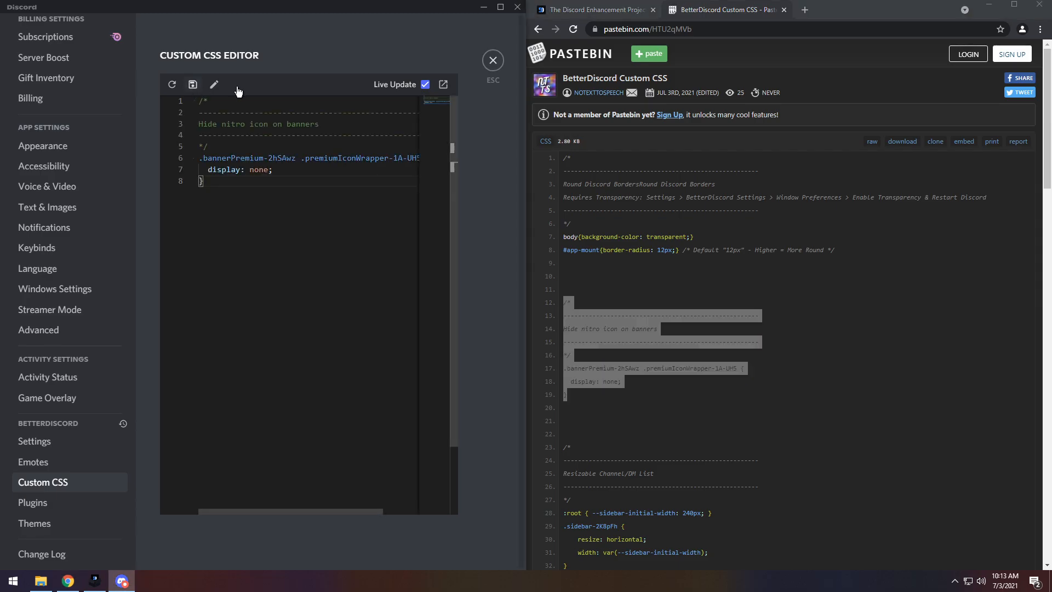
mouse_move(493, 61)
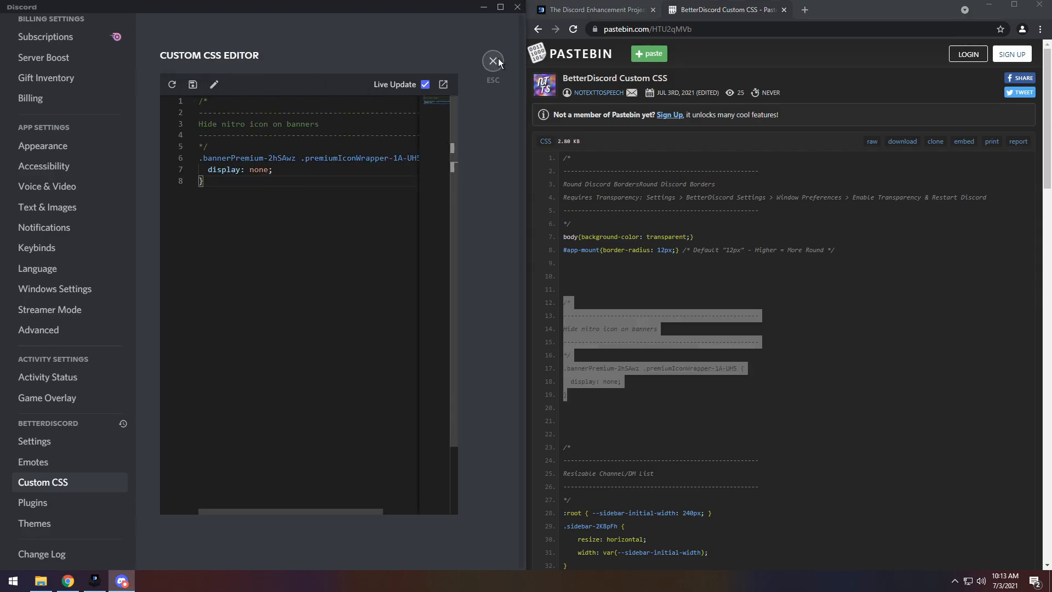
- Close settings to check the Resizable Channel/DM List CSS in the server view
click(492, 61)
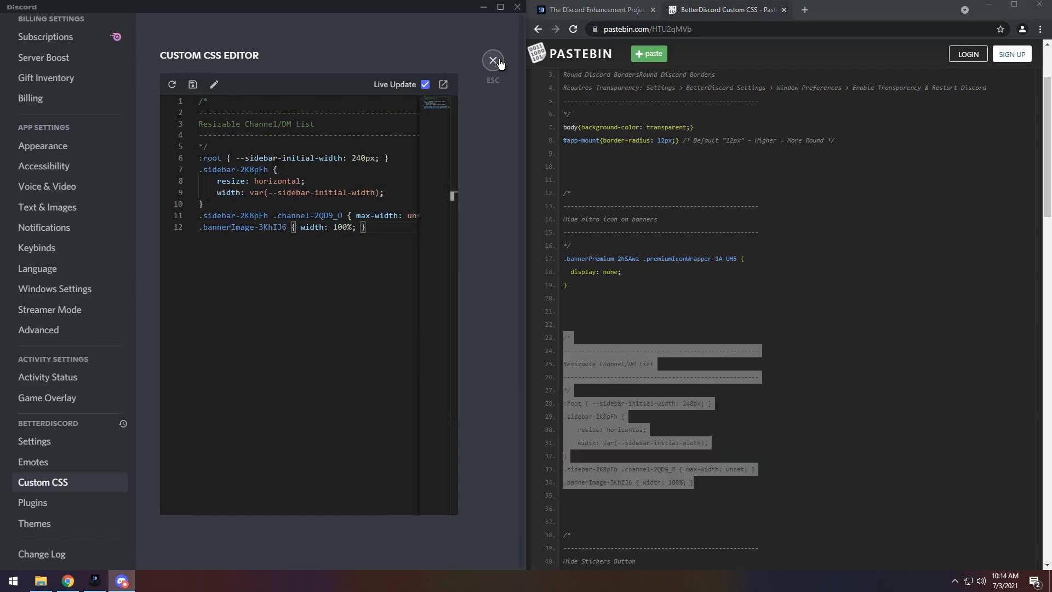
click(492, 61)
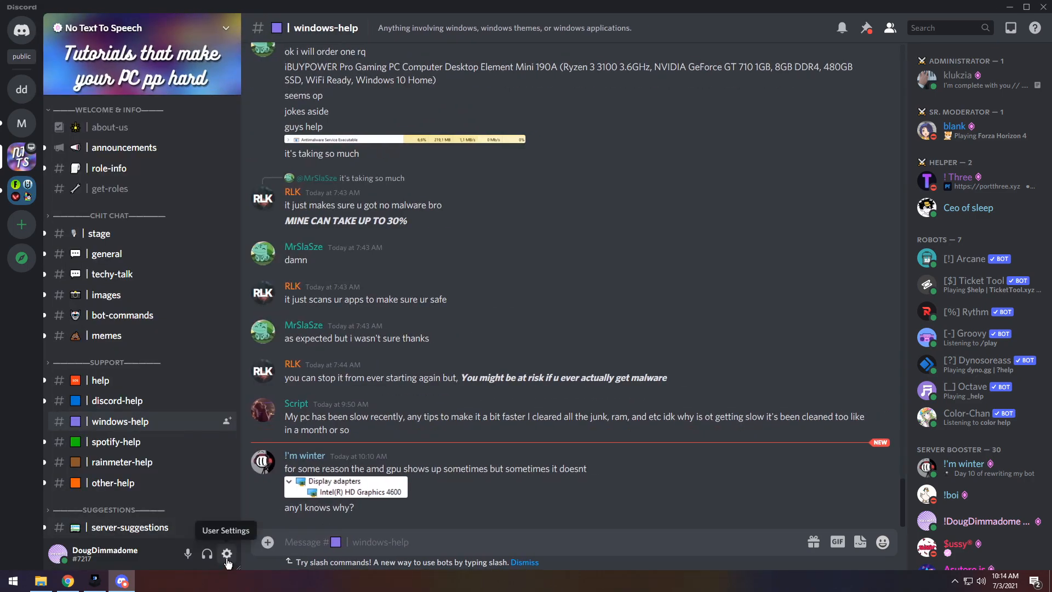
- Apply the Hide Stickers Button snippet from Pastebin as the custom CSS and save it
click(226, 553)
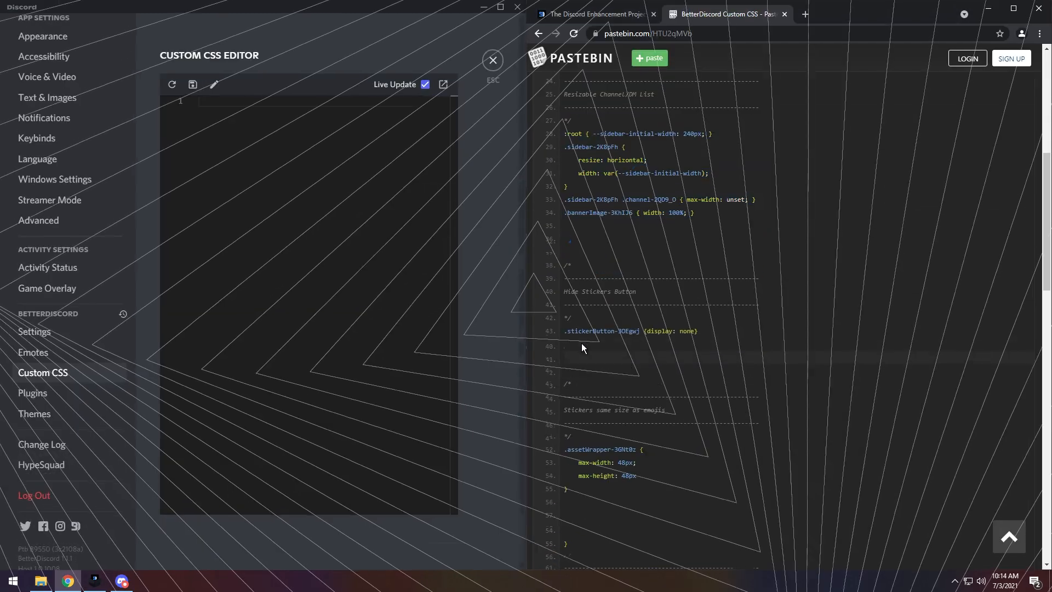
drag(565, 264, 697, 331)
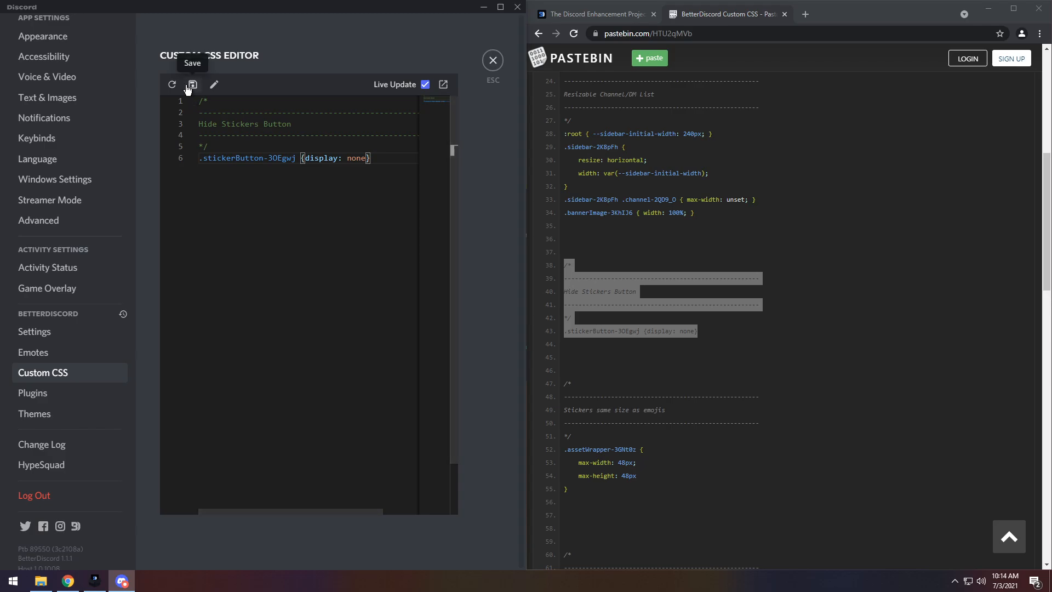
click(493, 60)
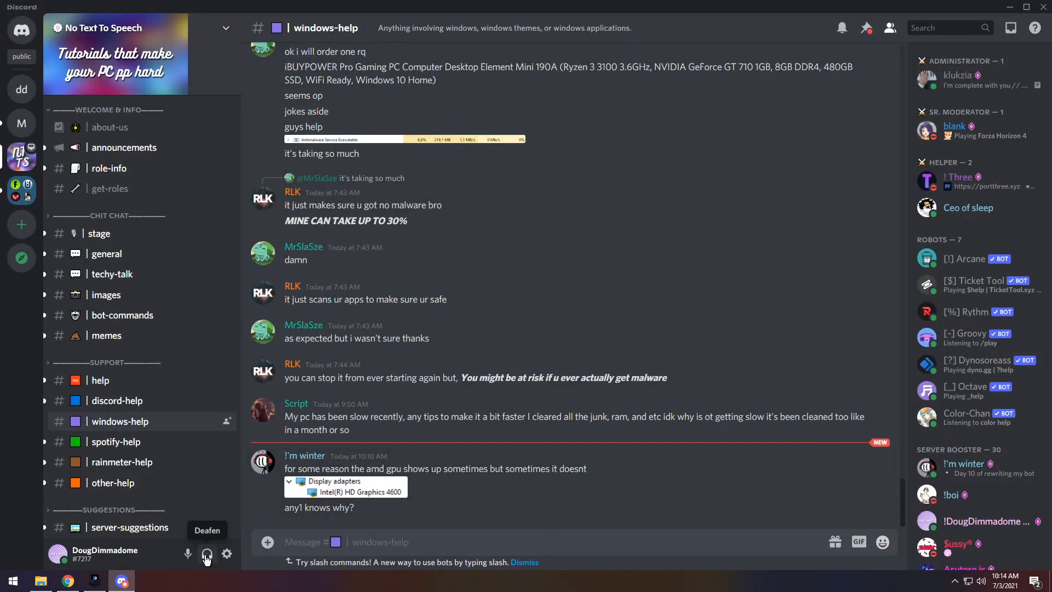
- Return to the Custom CSS editor and focus the emptied stylesheet
click(227, 554)
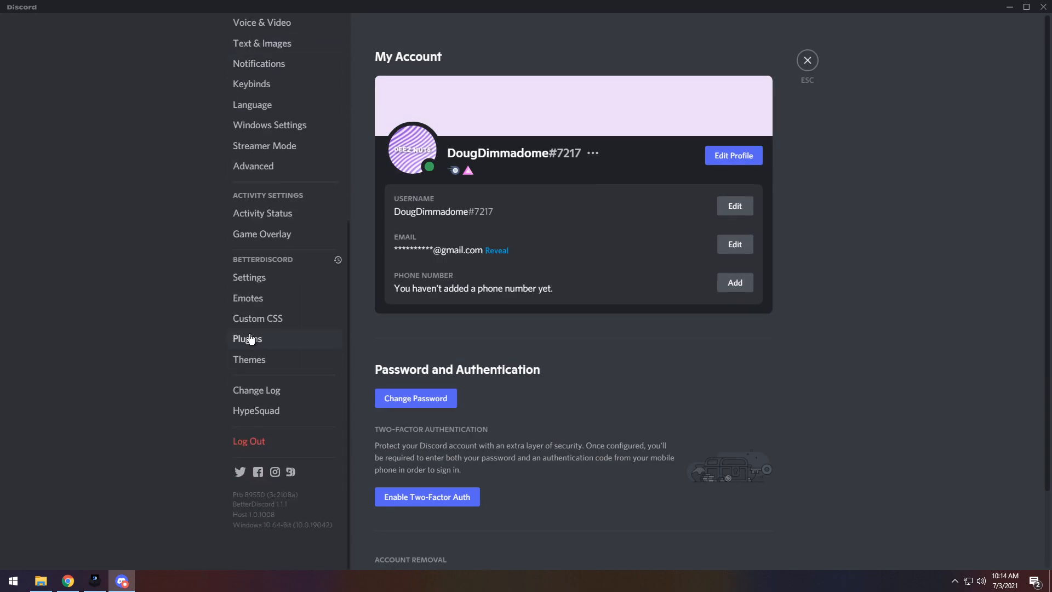
click(257, 318)
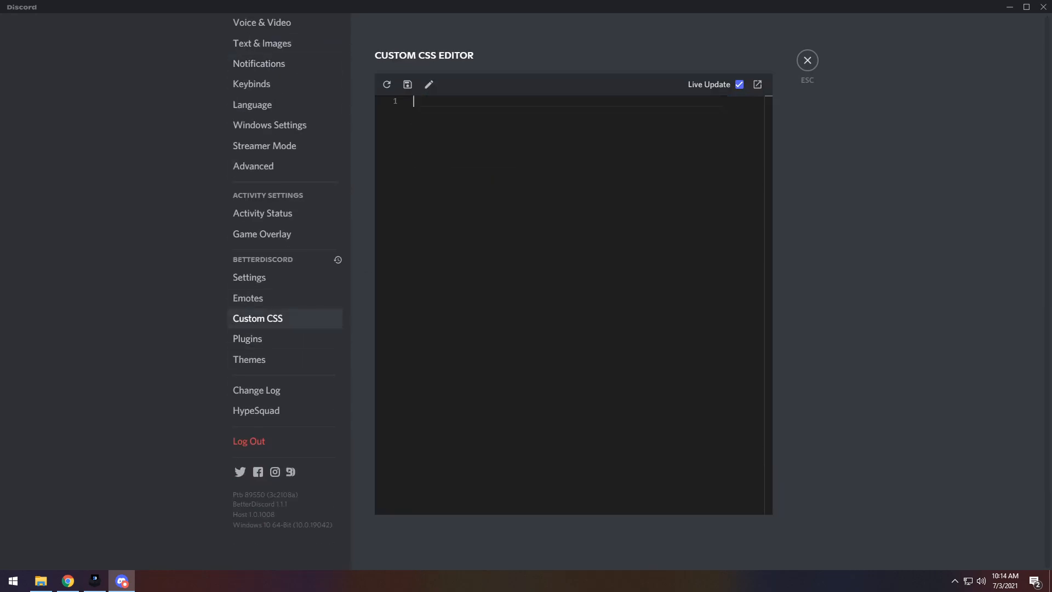
click(807, 60)
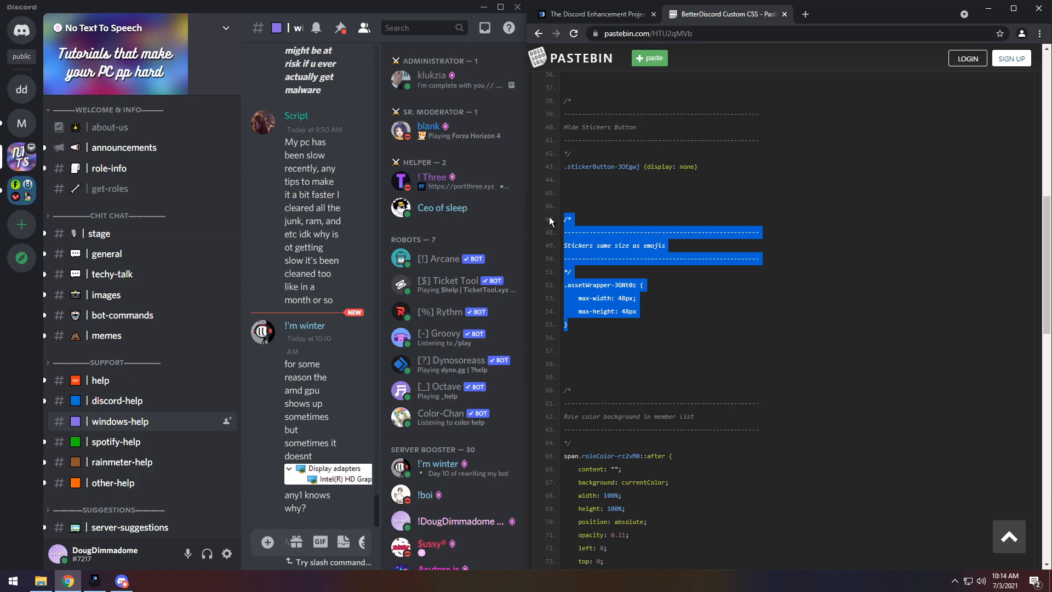
- Switch to the #bot-commands channel in the No Text To Speech server and scroll its messages
click(226, 553)
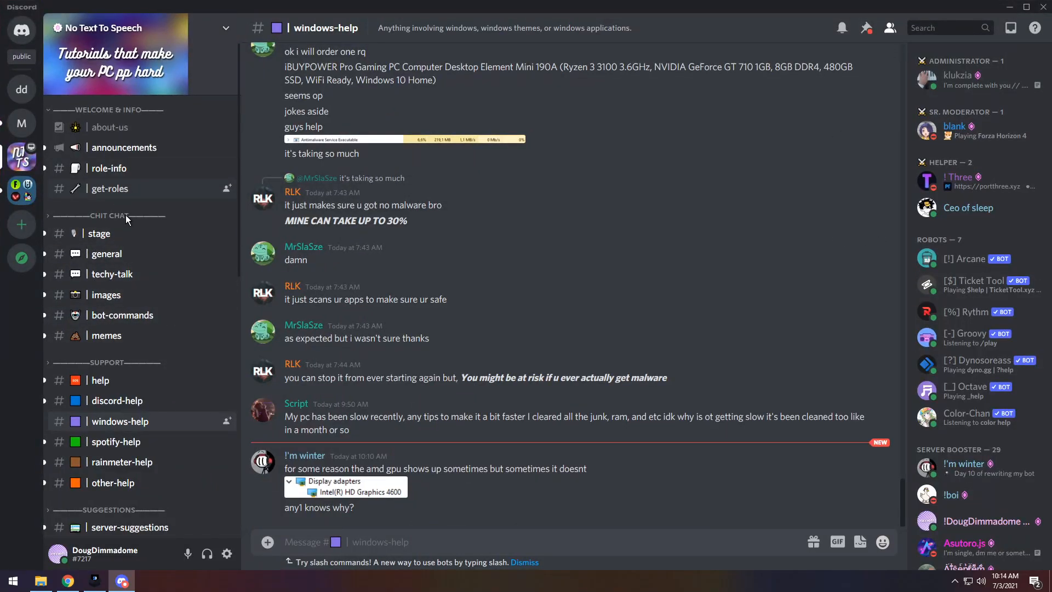
click(122, 315)
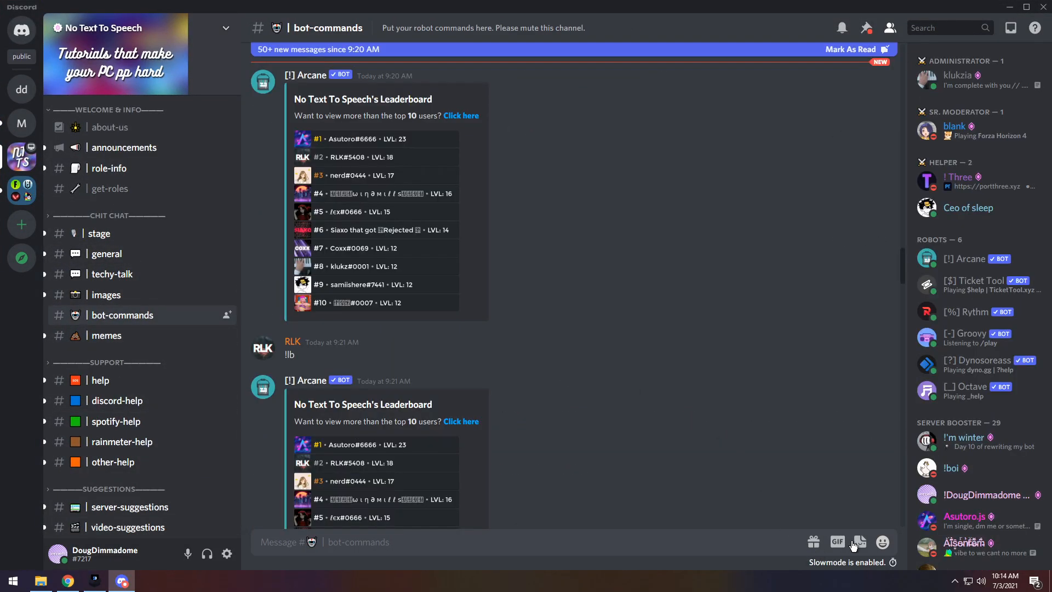
scroll(down, 3)
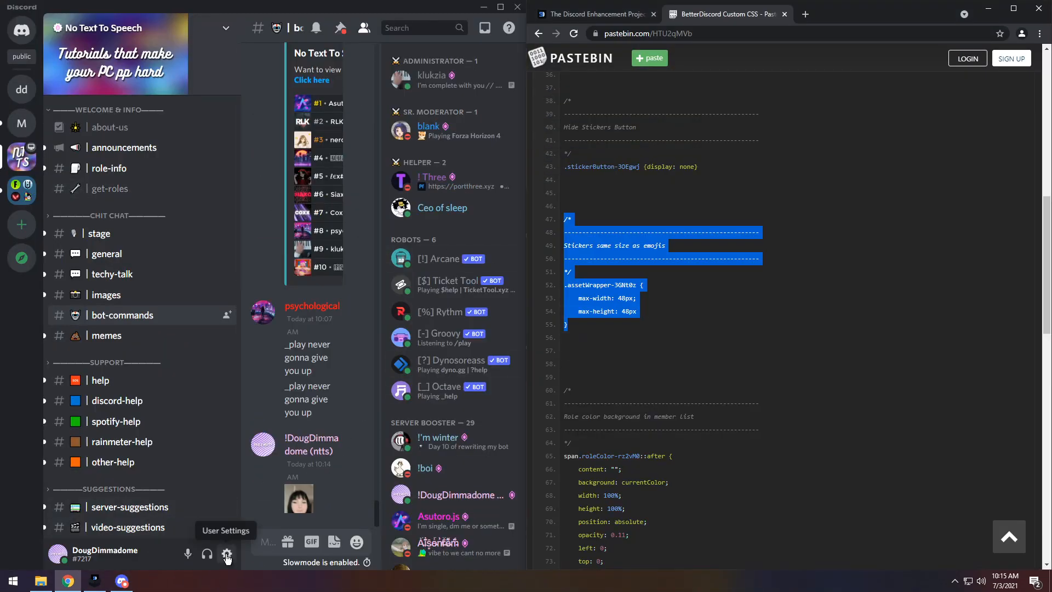
- Apply the 'Role color background in member list' snippet as custom CSS and save it
click(225, 554)
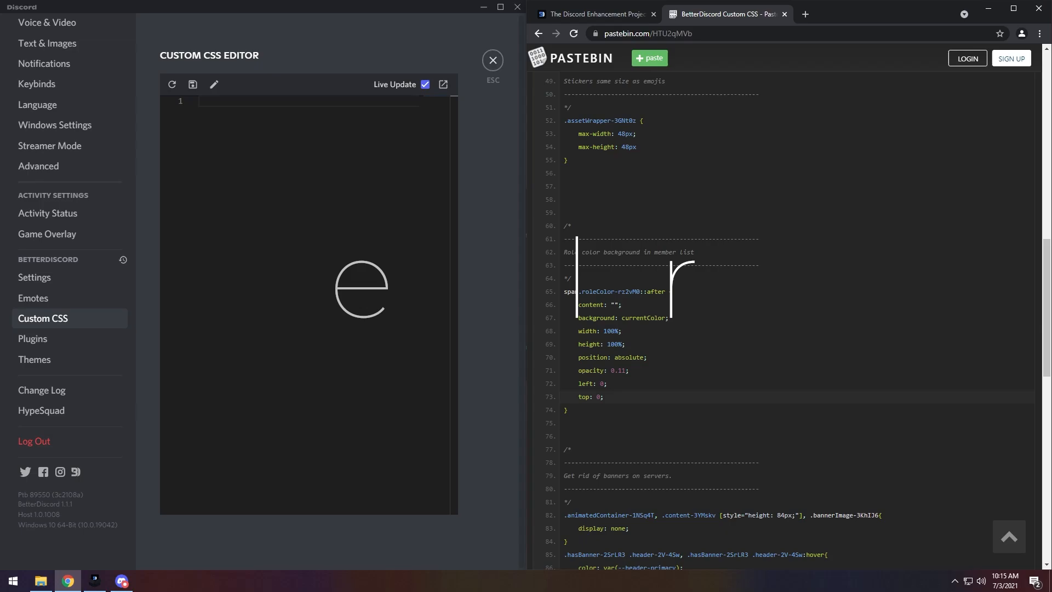
drag(565, 238, 565, 409)
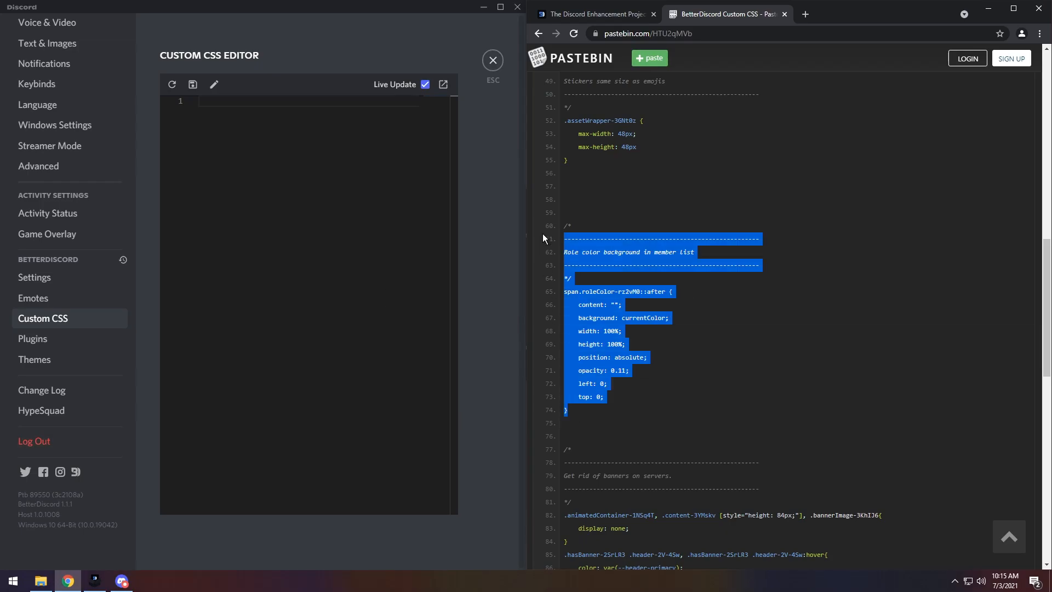
click(192, 84)
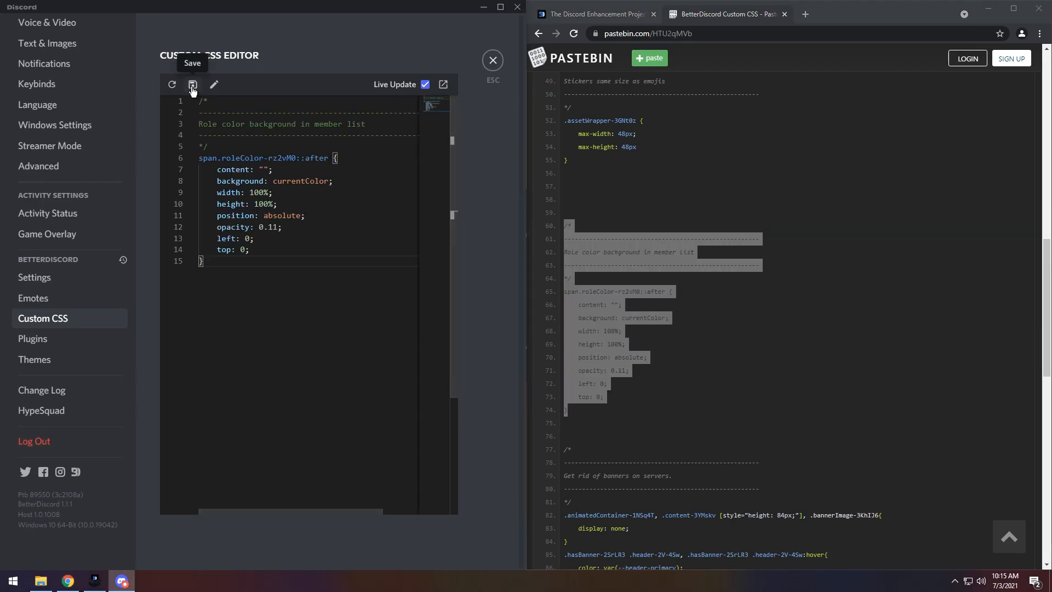
click(493, 59)
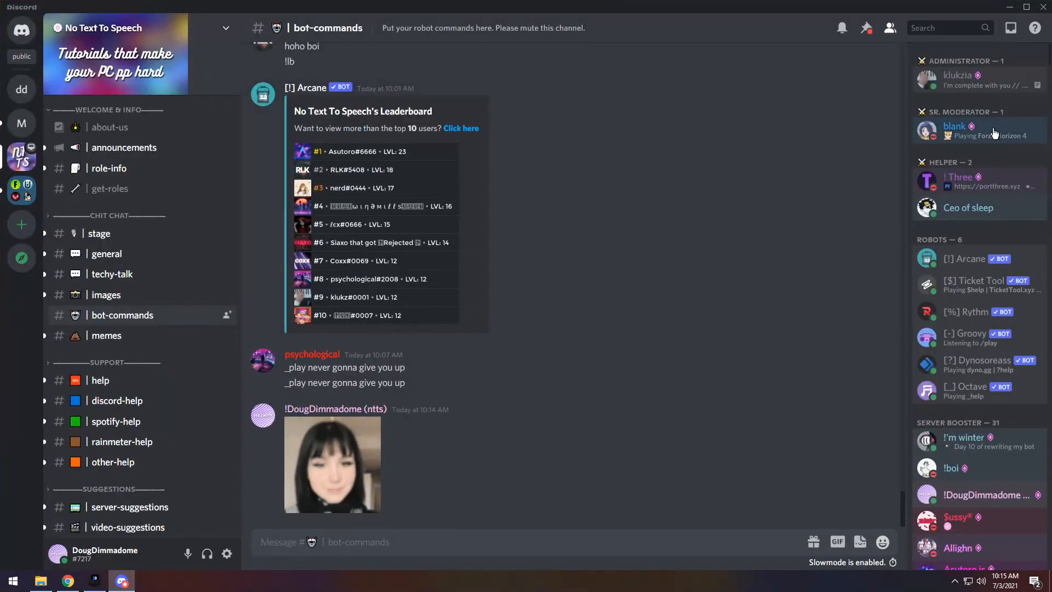
- Scroll the member list to check the role colour backgrounds, then return to the editor
scroll(down, 3)
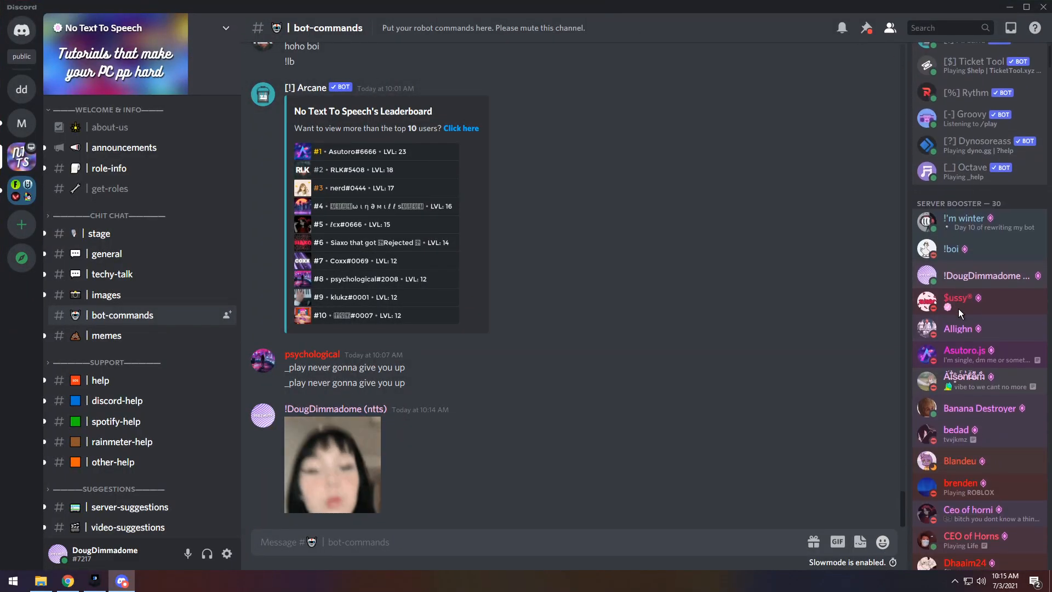
scroll(down, 3)
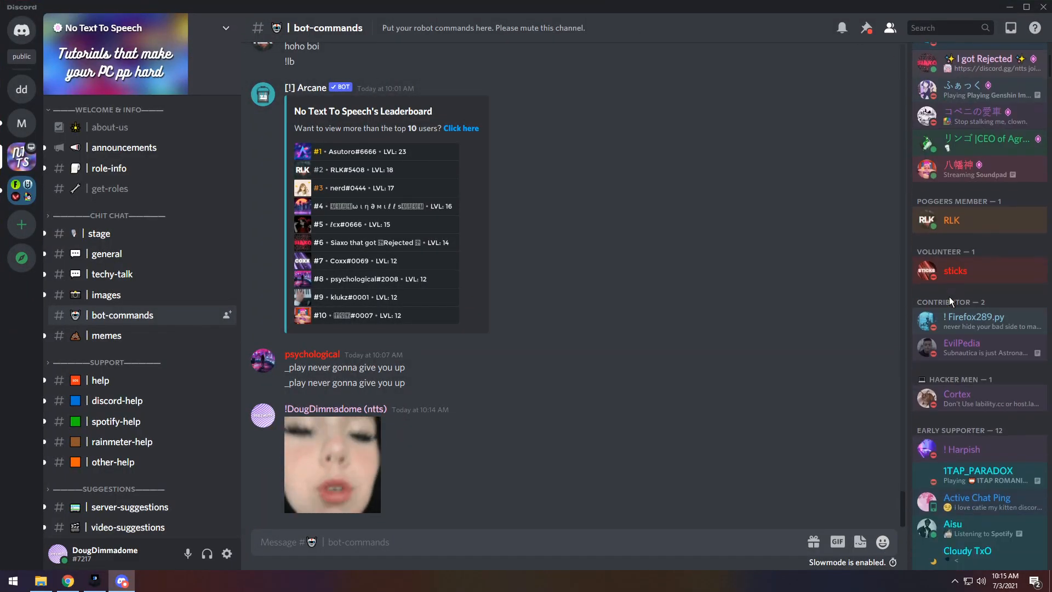
scroll(down, 3)
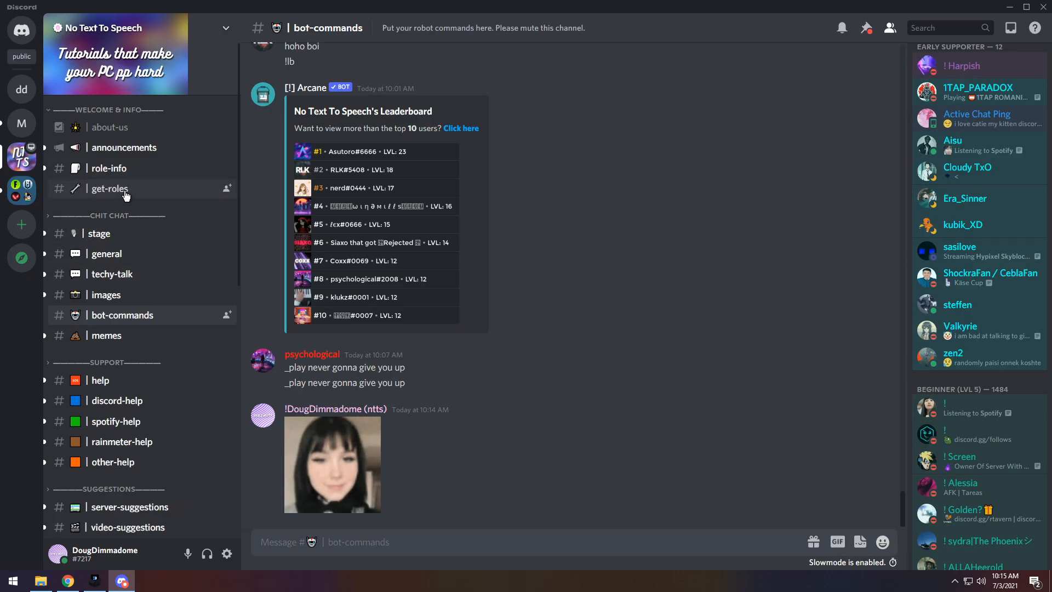
click(110, 189)
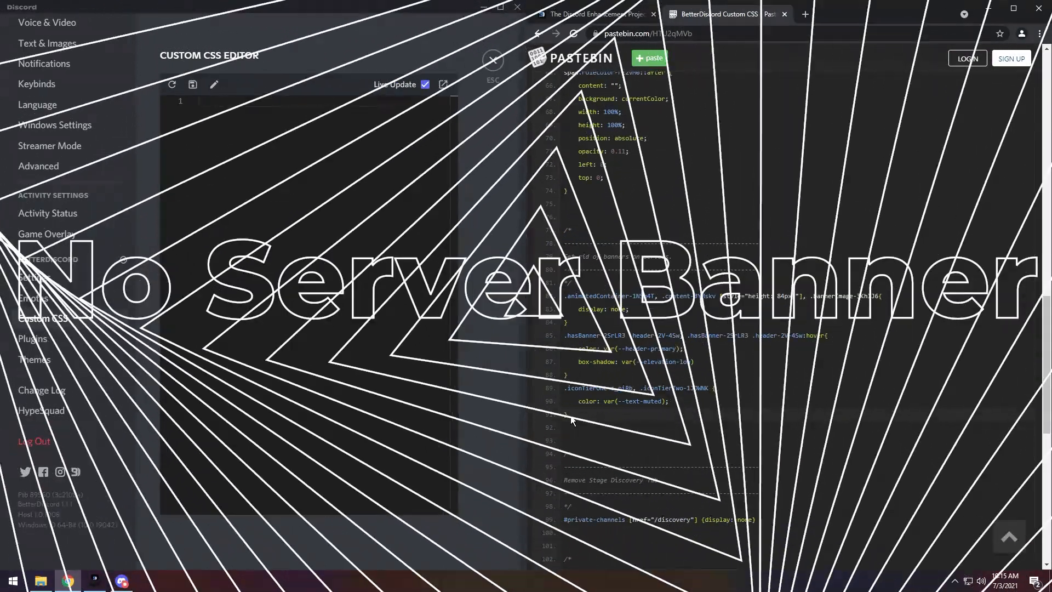
drag(566, 230, 565, 414)
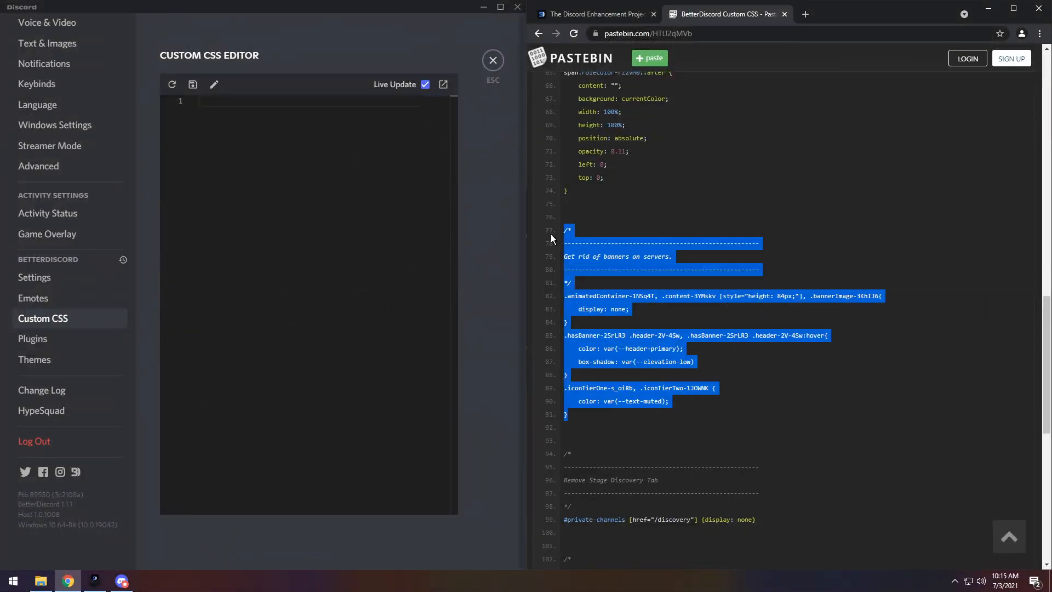
click(492, 60)
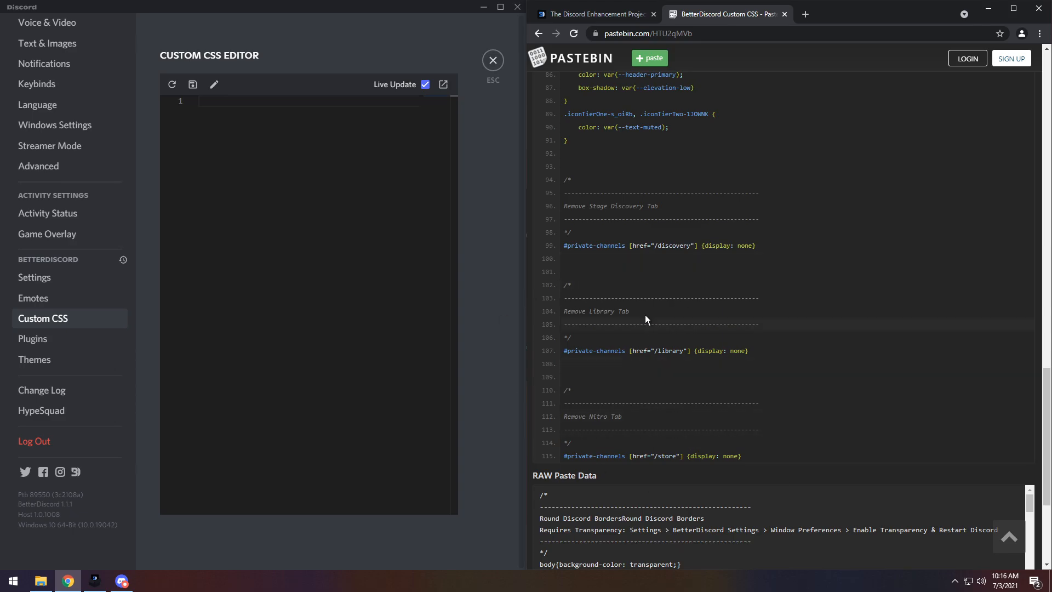
- Paste the Remove Stage Discovery, Library and Nitro tab snippets into Custom CSS and save
click(492, 60)
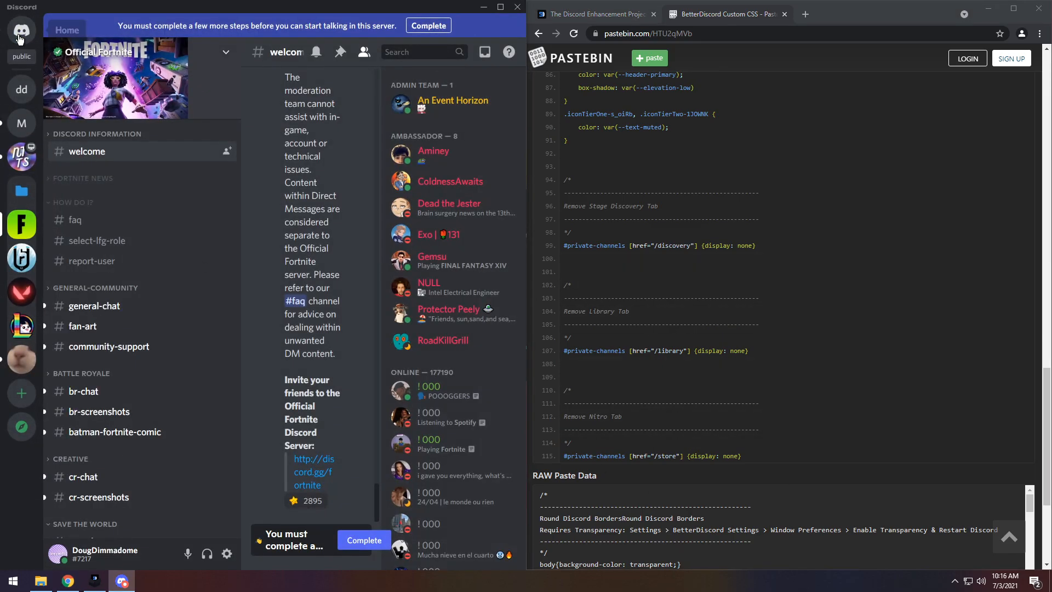
click(22, 30)
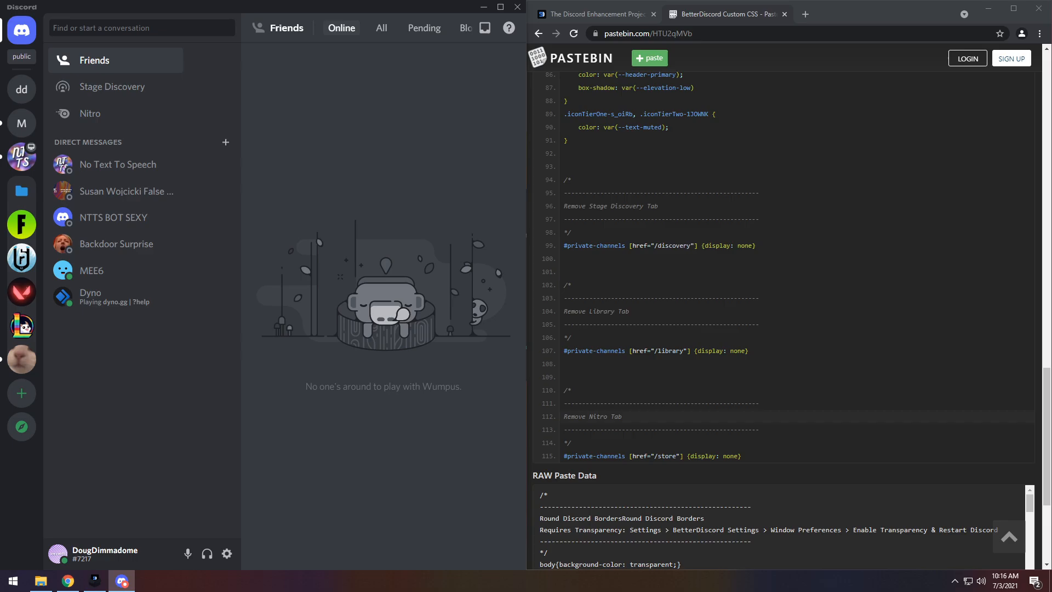
mouse_move(640, 365)
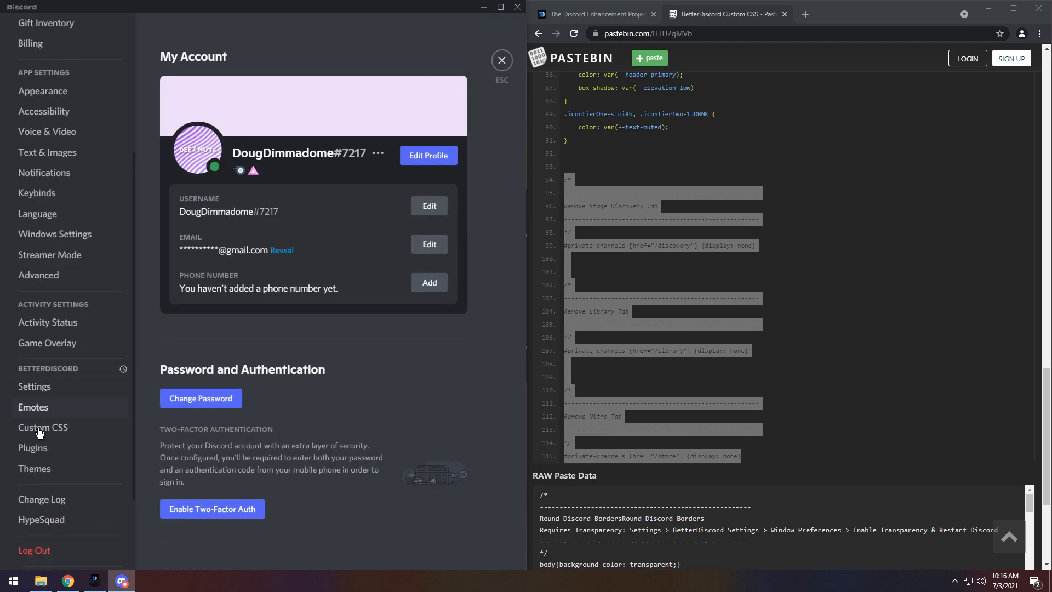
click(43, 426)
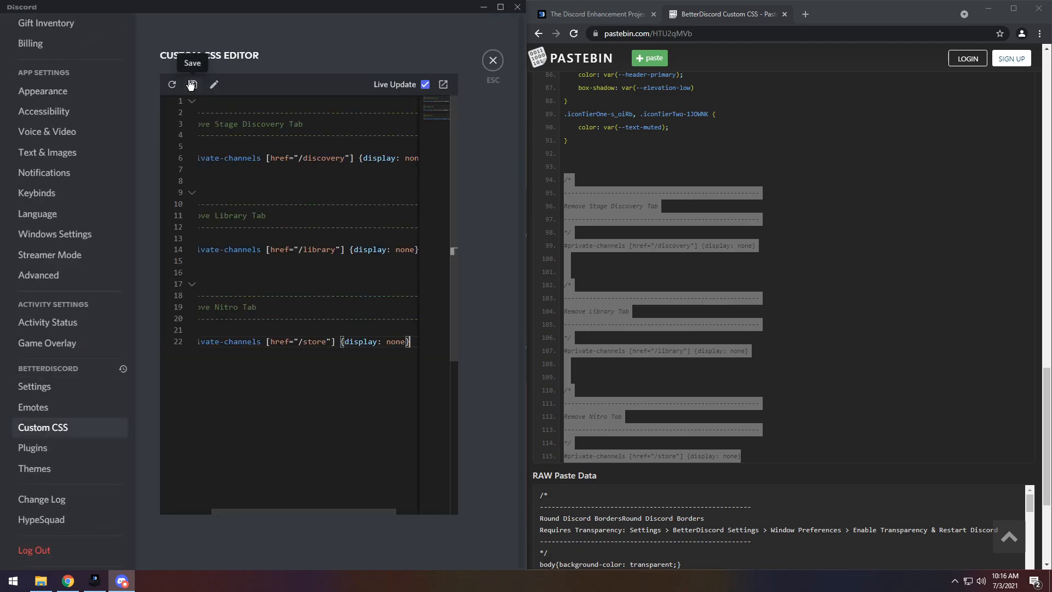
click(493, 60)
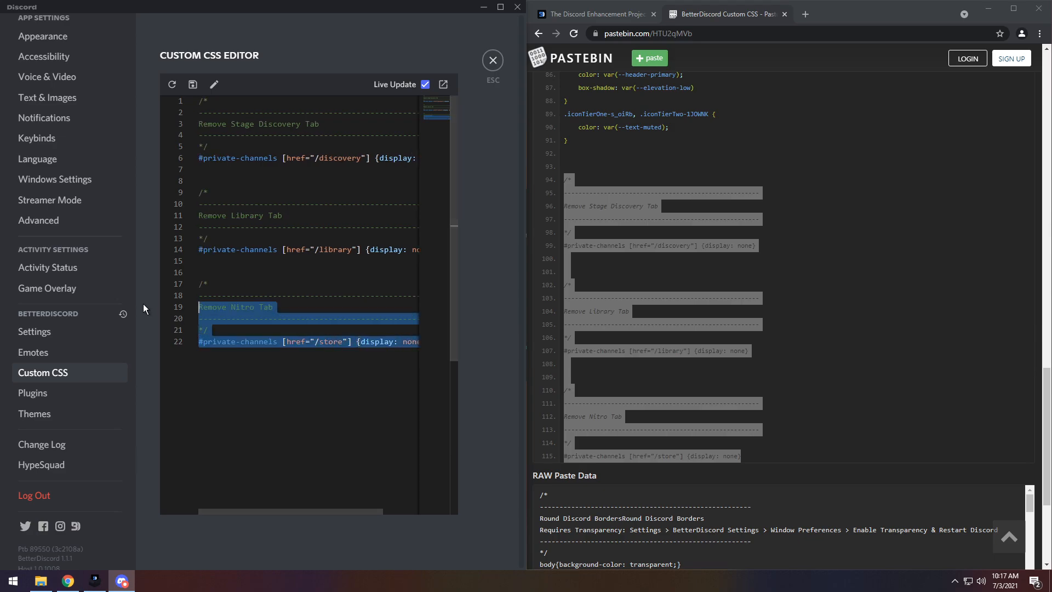
- Delete all custom CSS, save the empty stylesheet and close settings
key(Delete)
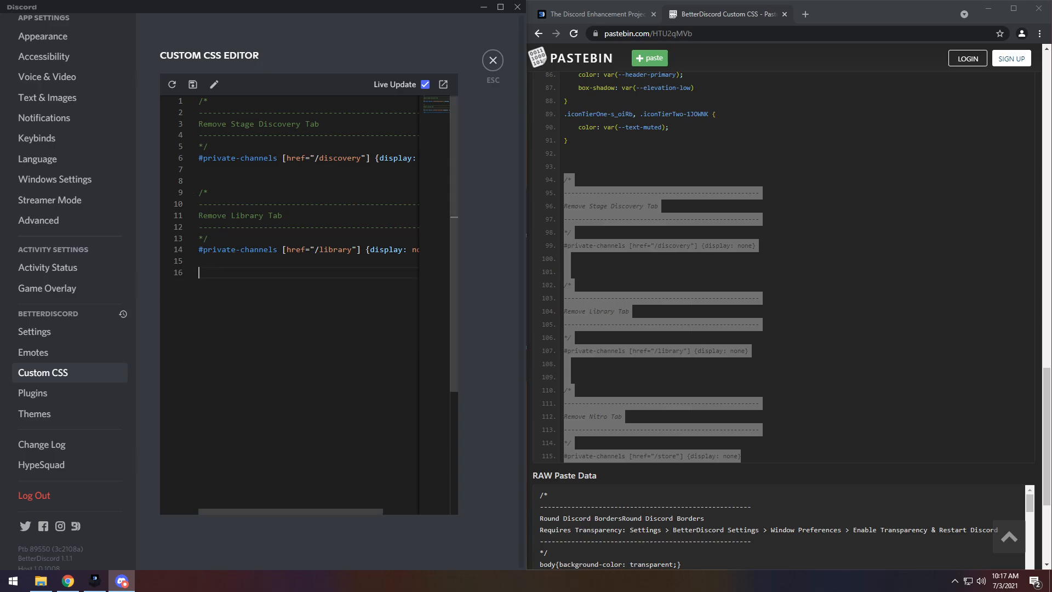
key(ctrl+a)
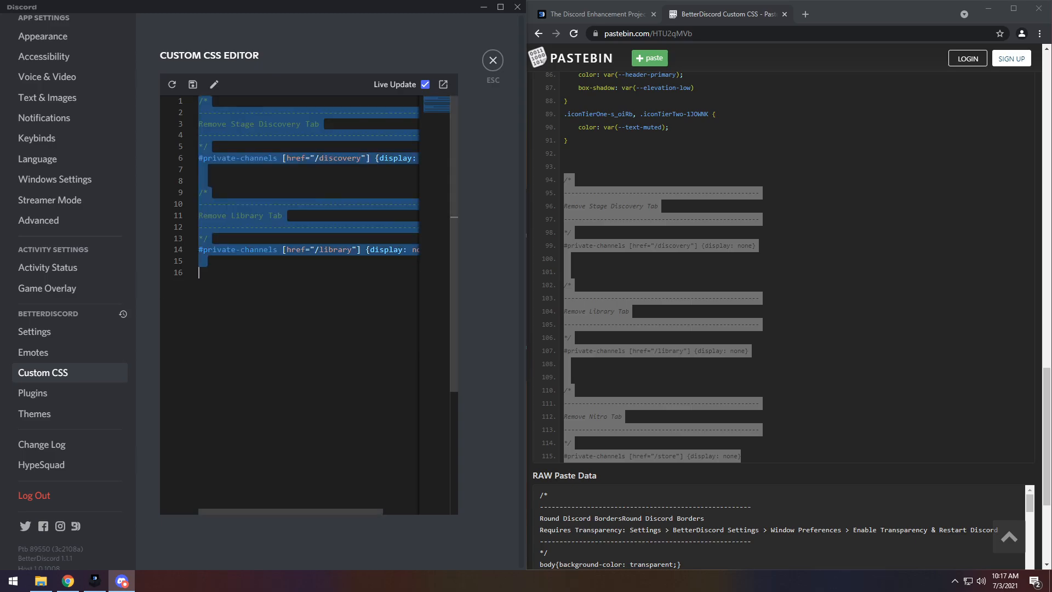
click(192, 85)
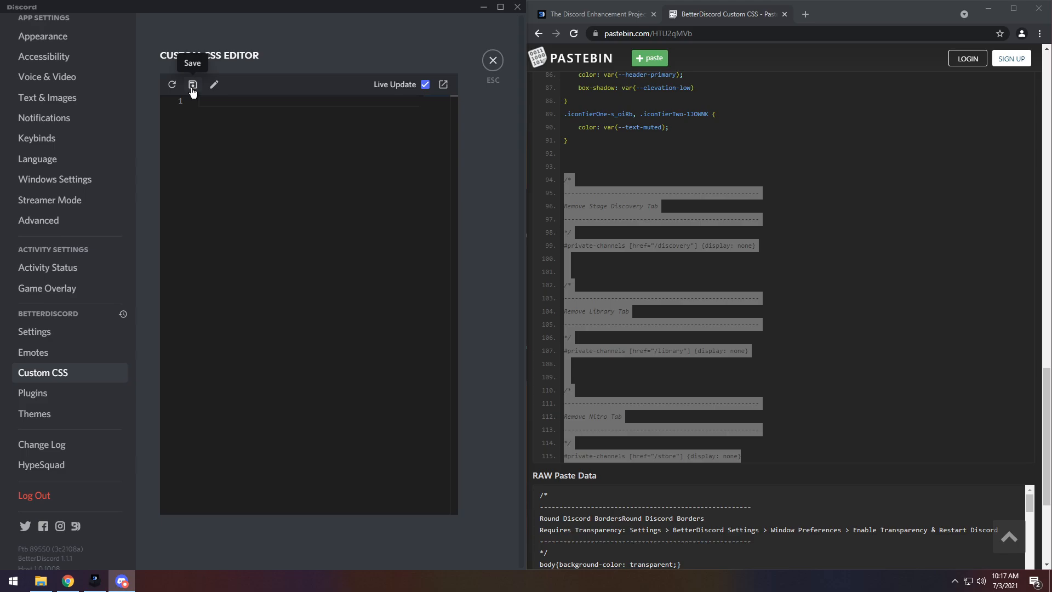
mouse_move(492, 60)
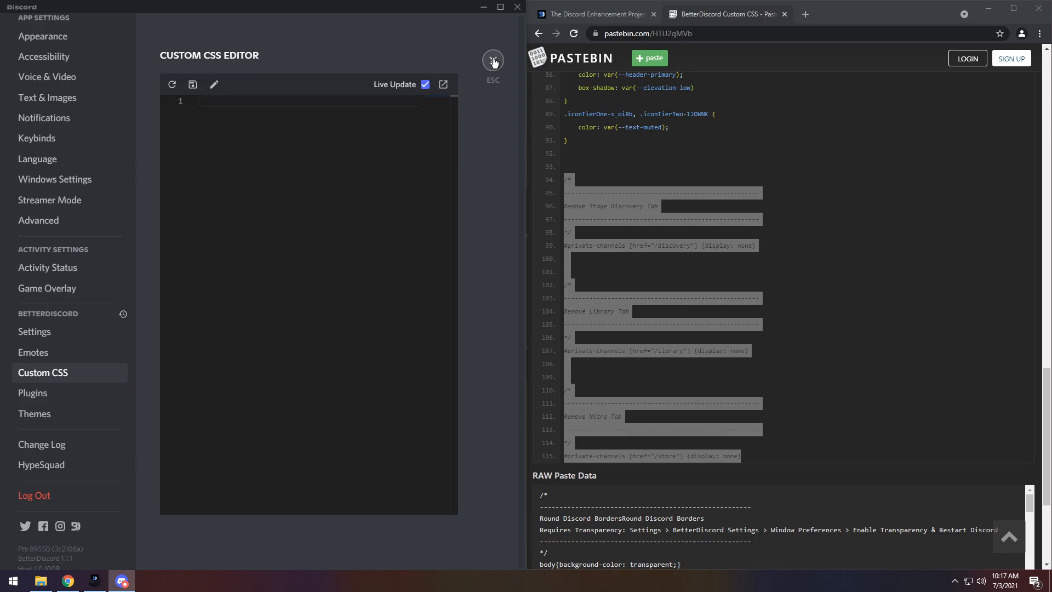
click(492, 60)
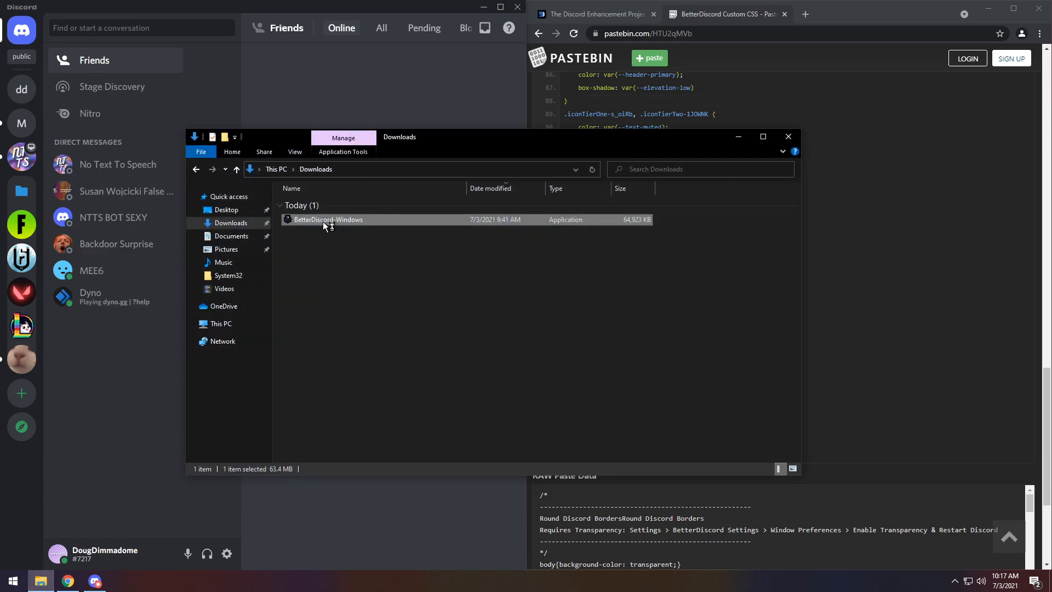
- Run the BetterDiscord installer, accept the license and uninstall BetterDiscord from Discord PTB
double_click(328, 219)
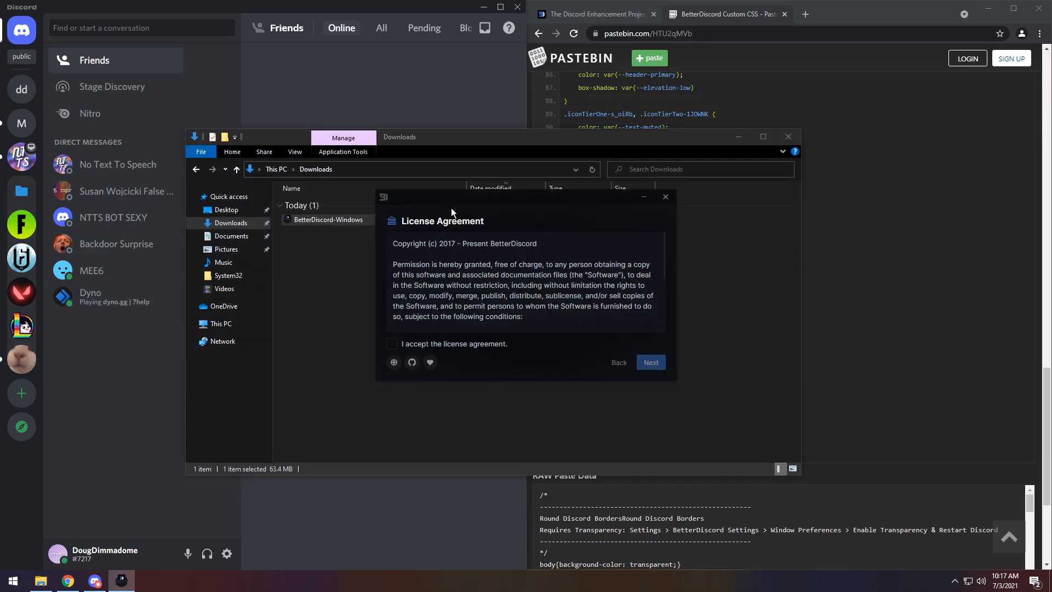
click(391, 343)
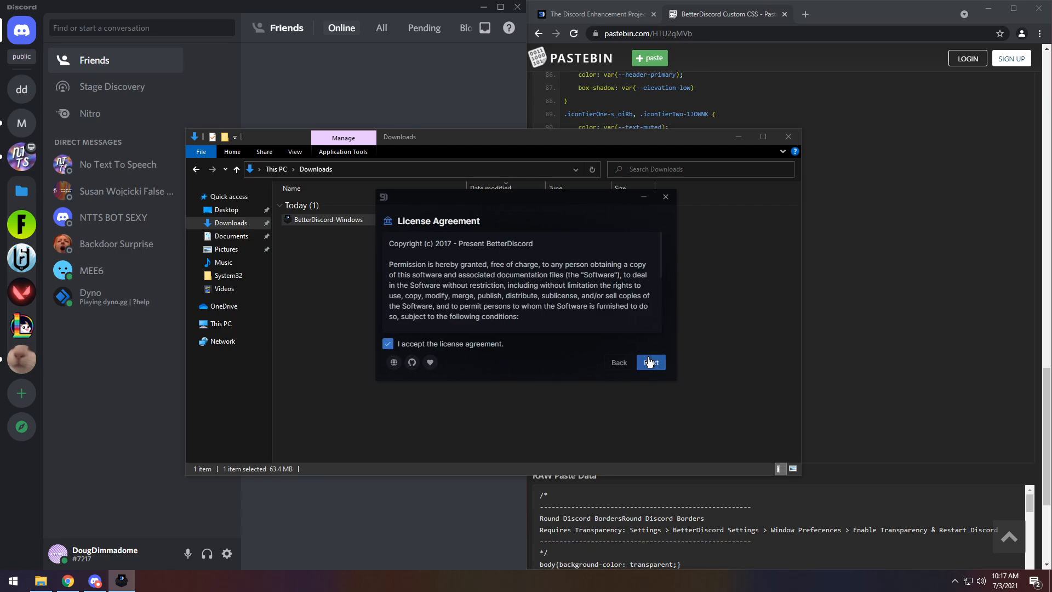
click(651, 362)
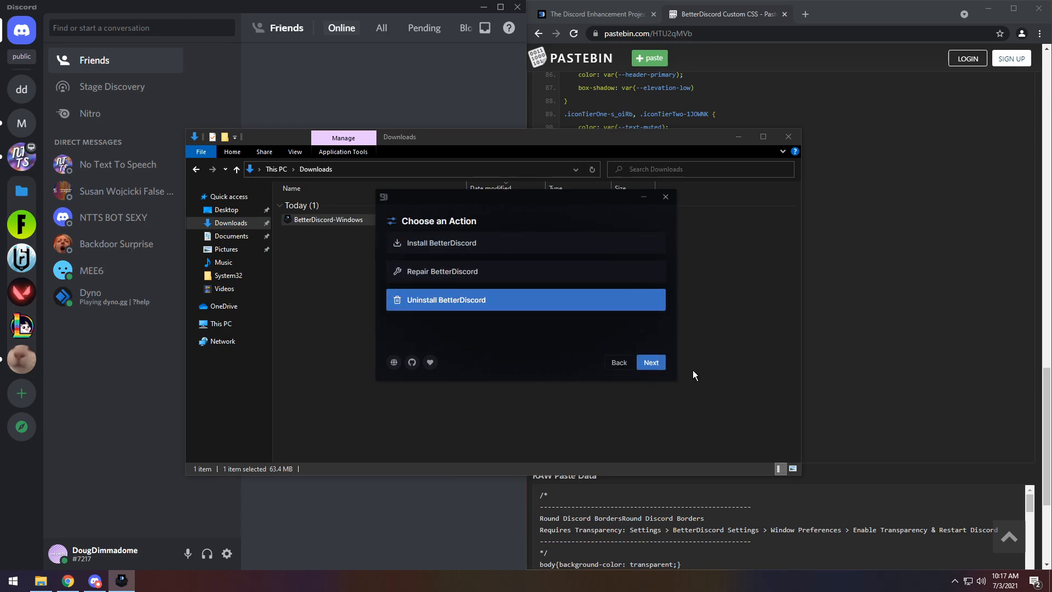
click(651, 362)
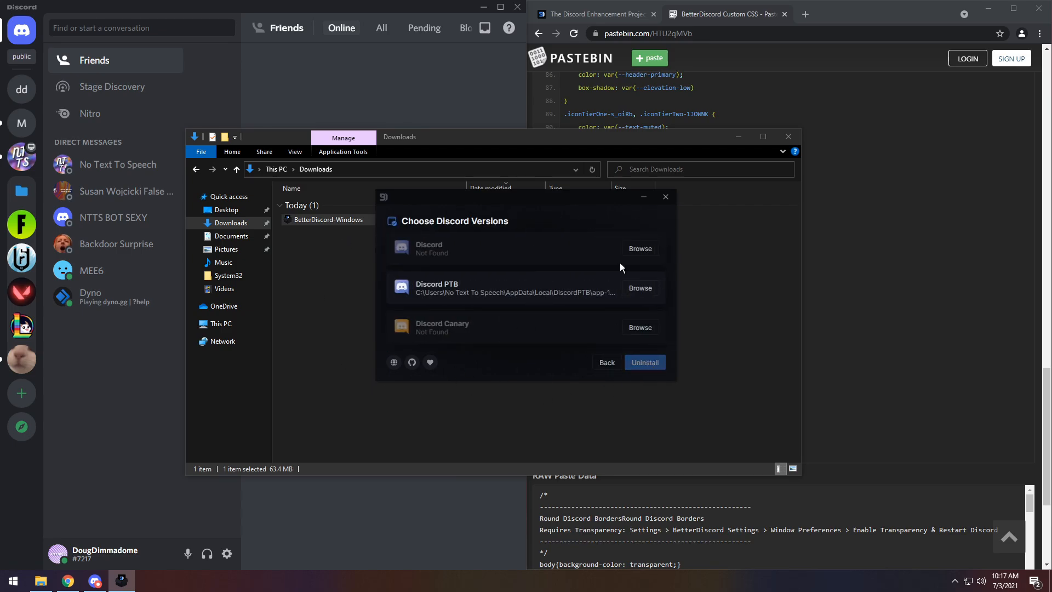
click(490, 287)
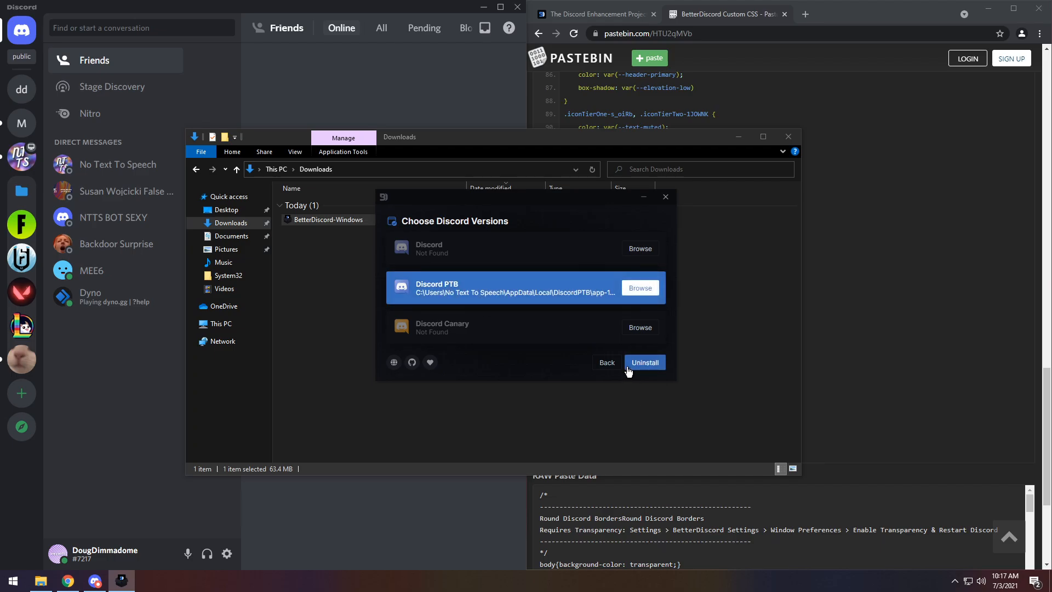
click(644, 362)
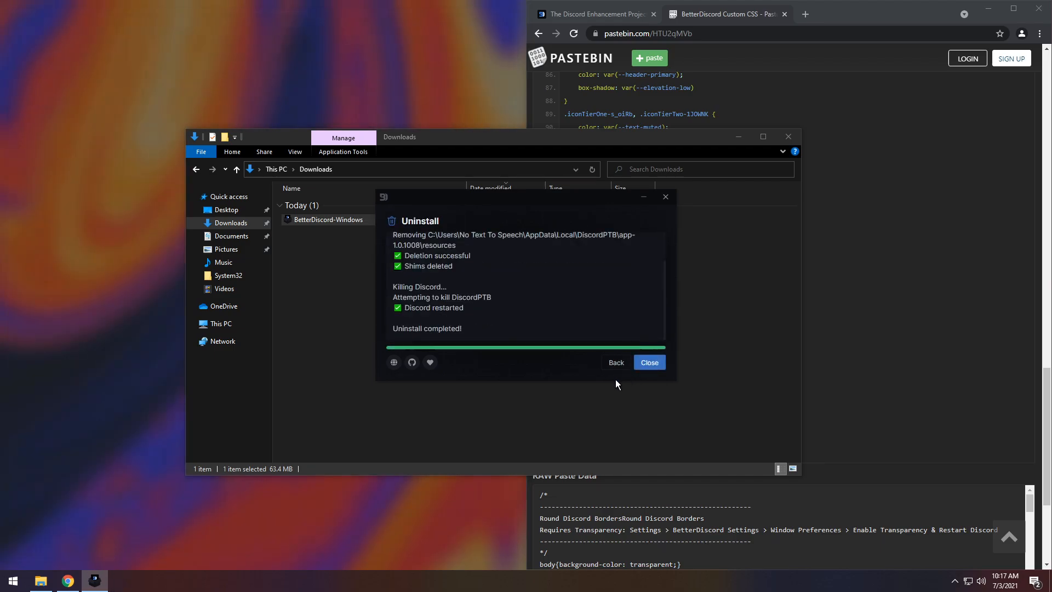